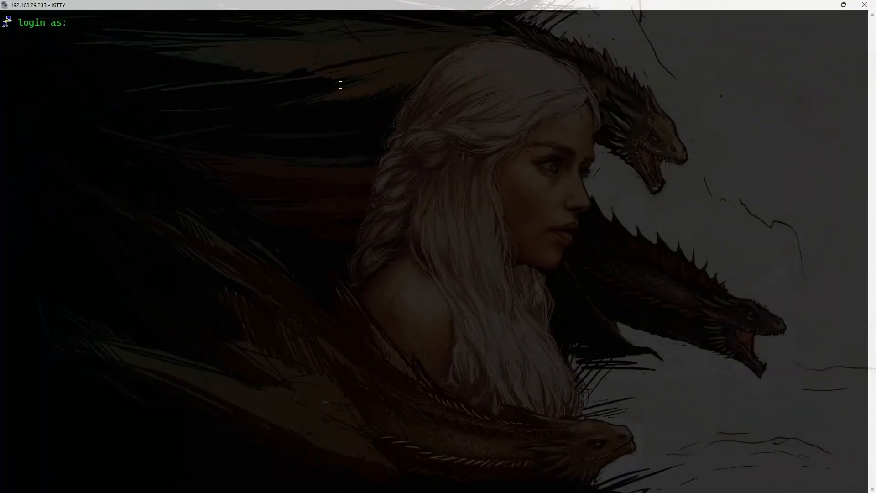
Step: Log in as hashi and install libssl-dev, pkgconf, opensc and gnutls-bin via sudo apt
type("hashi")
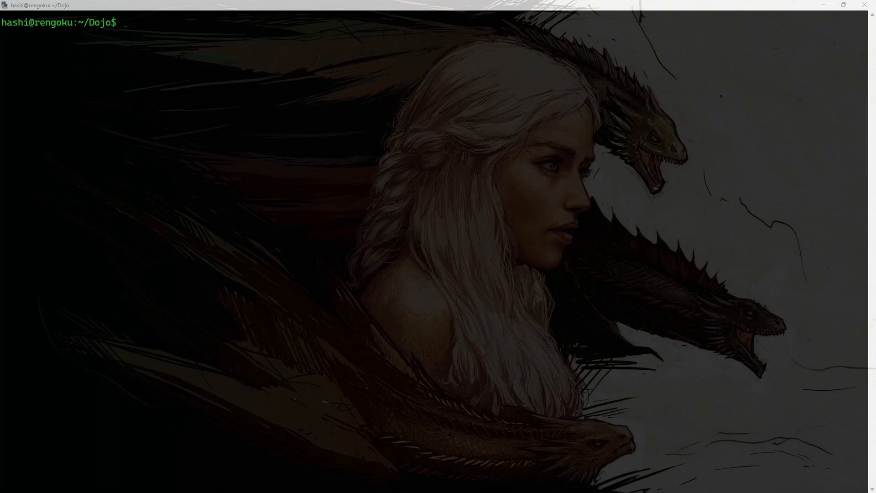
type("sudo apt install libssl-dev pkgconf opensc gnutls-bin")
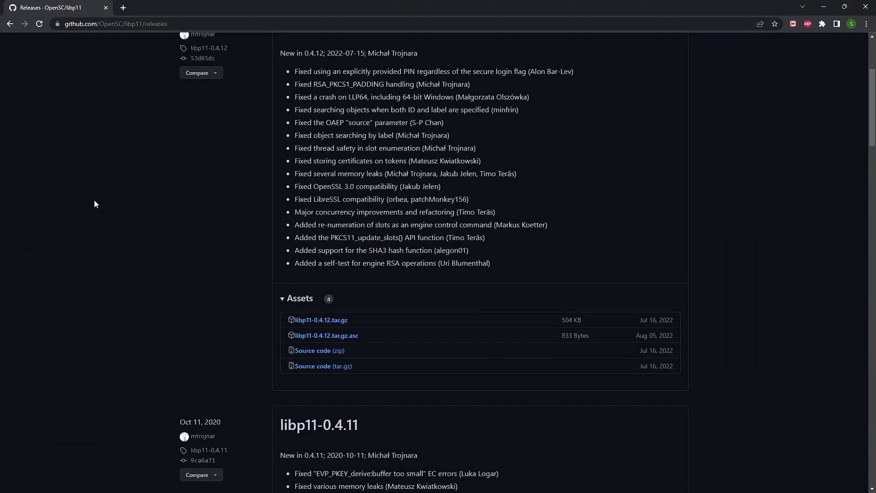
Step: Scroll the libp11 releases page to the 0.4.12 assets with libp11-0.4.12.tar.gz
scroll("up", 3)
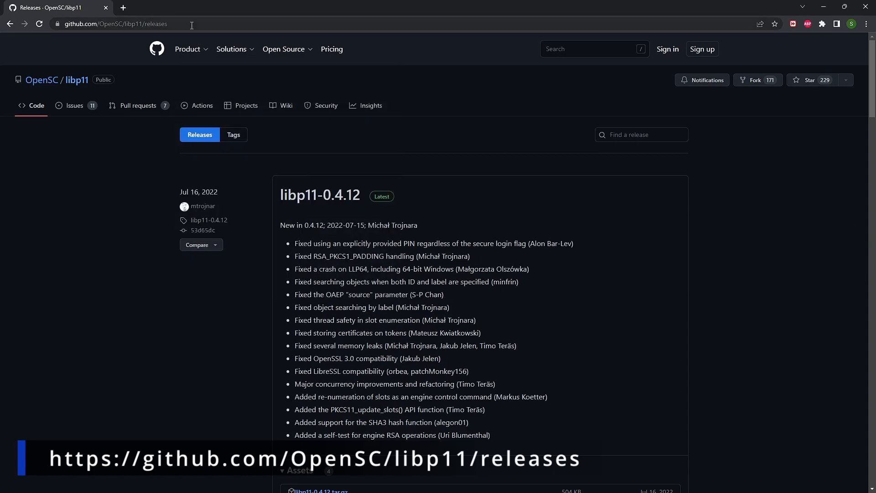
scroll("down", 3)
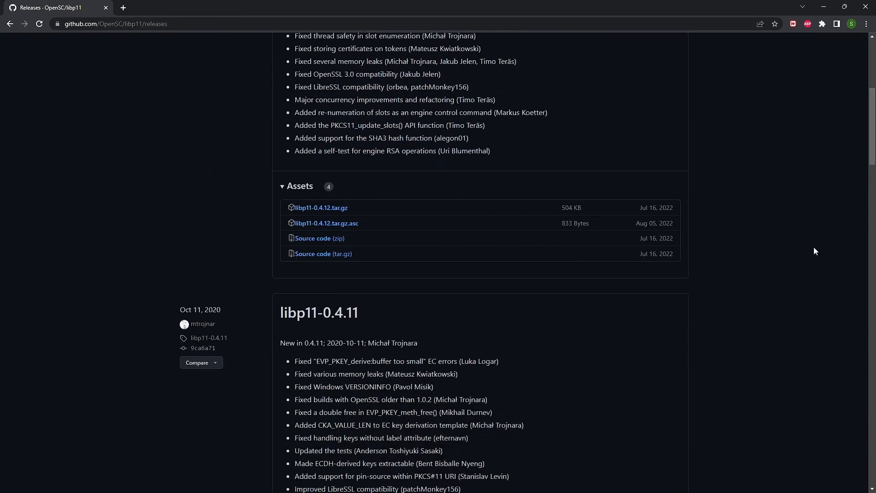
mouse_move(329, 202)
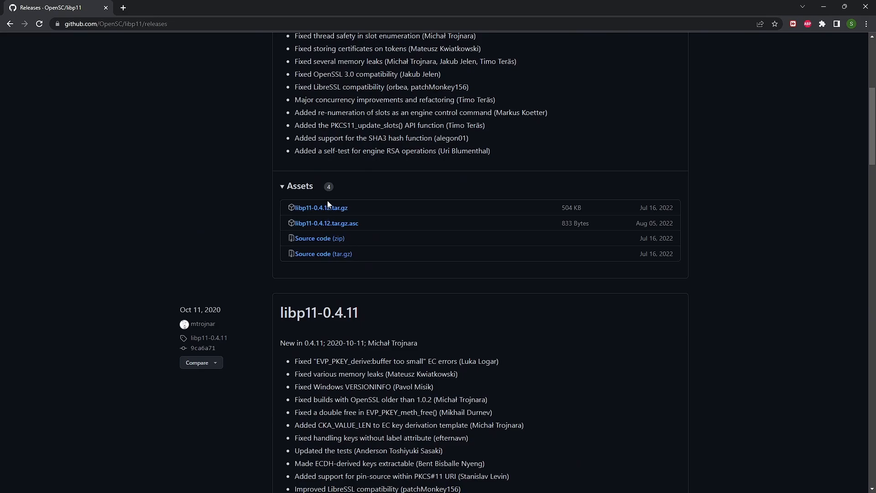
mouse_move(328, 206)
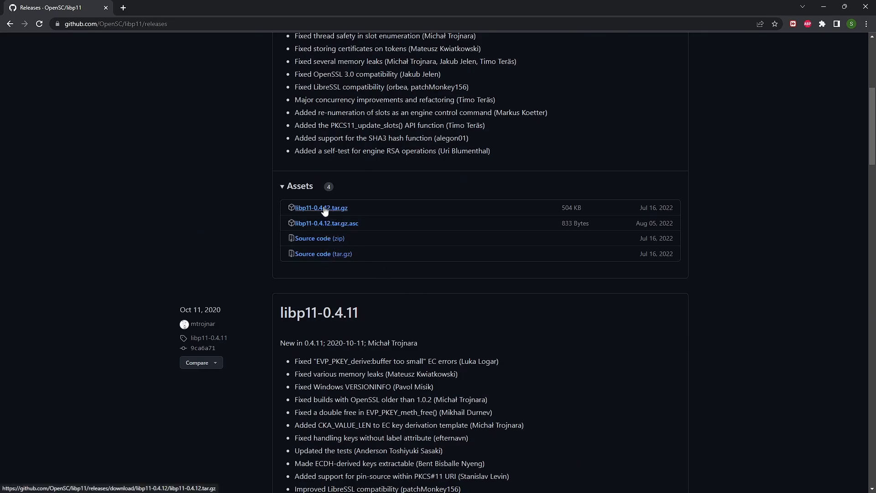
mouse_move(391, 275)
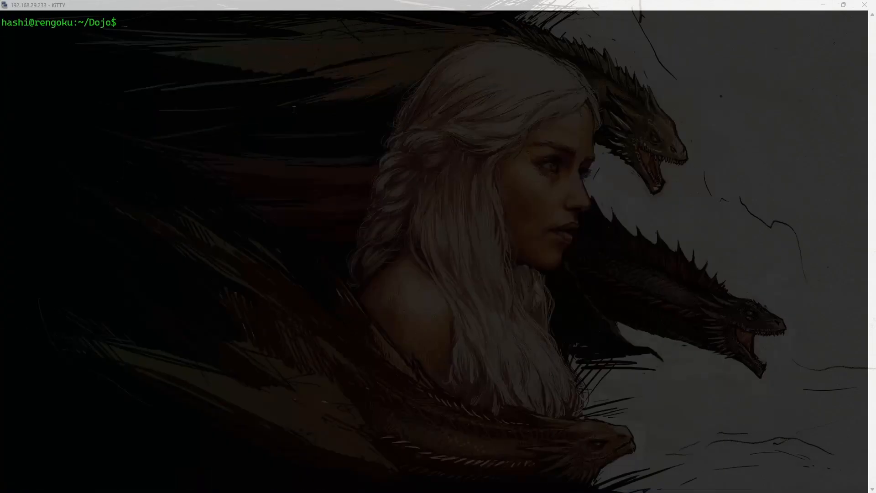
Step: Download libp11-0.4.12.tar.gz with wget, extract it and list the libp11-0.4.12 folder
type("wget")
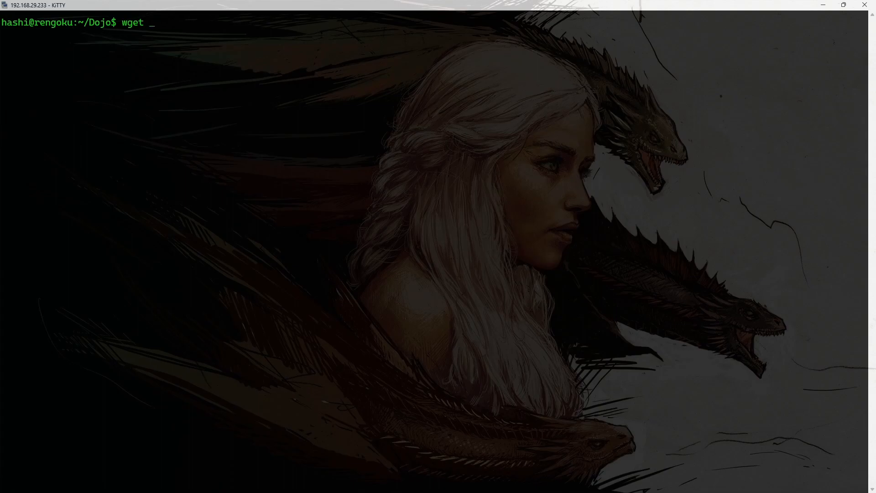
type("https://github.com/OpenSC/libp11/releases/download/libp11-0.4.12/libp11-0.4.12.tar.gz")
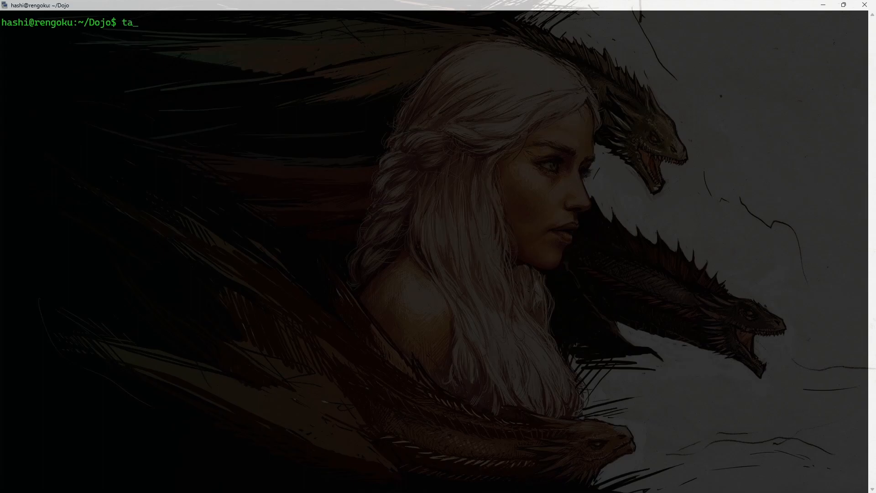
type("r xf libp11-0.4.12.tar.gz")
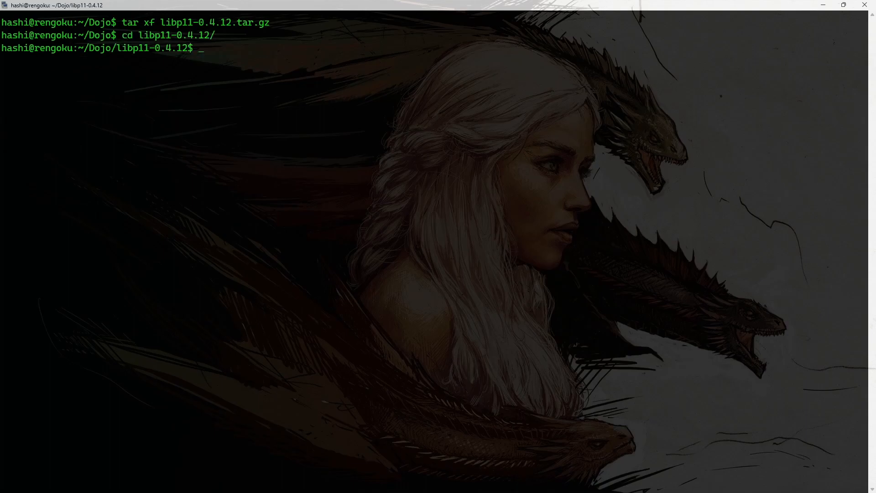
type("ll")
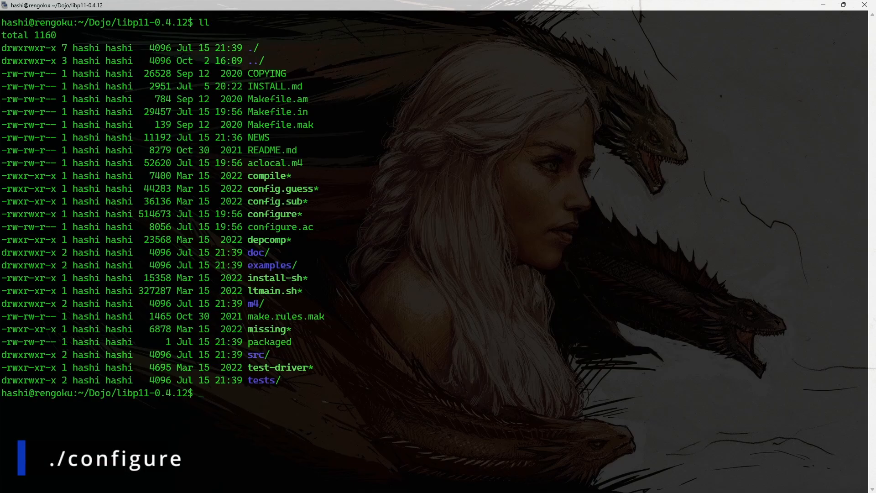
Step: Run ./configure and make to build libp11 0.4.12, then install it under /usr/local
type("./configure")
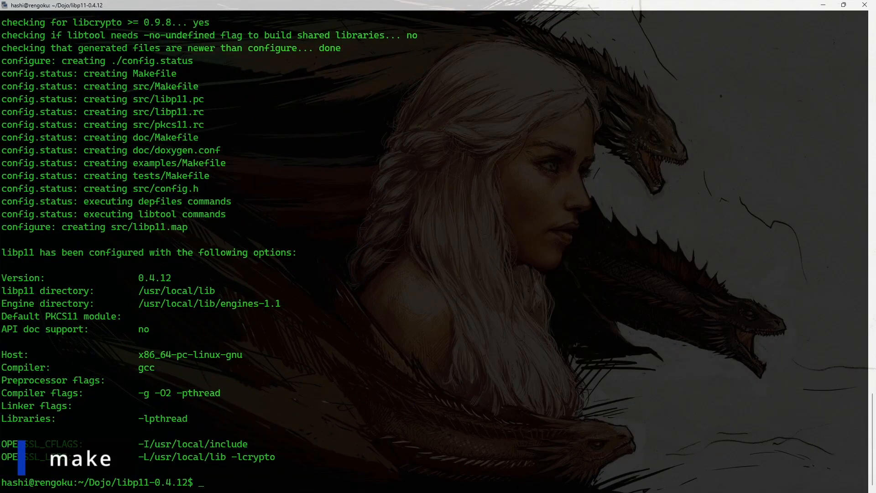
type("make")
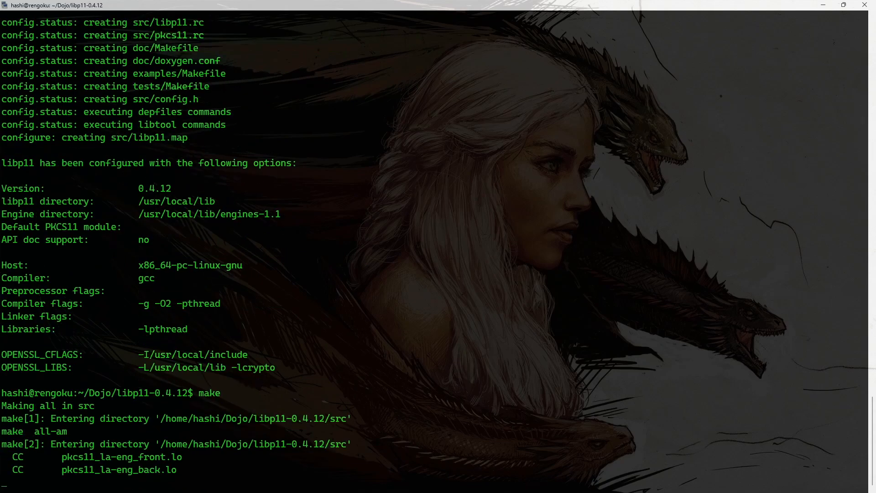
scroll("down", 3)
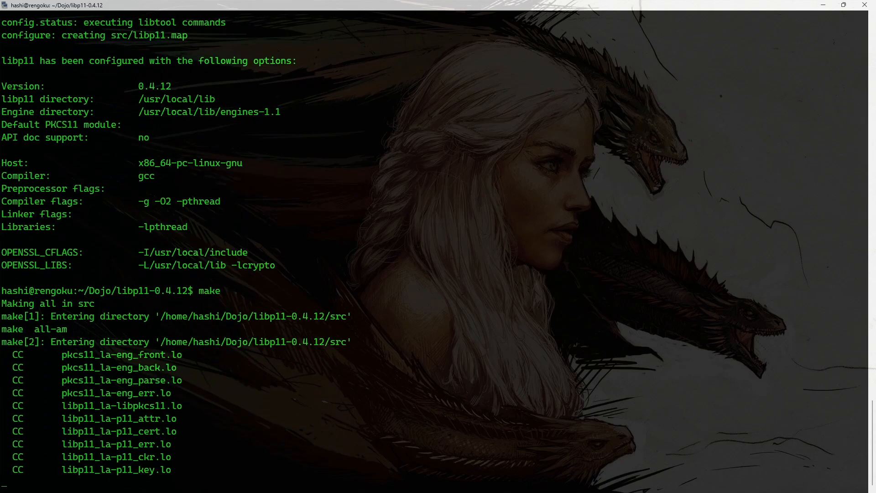
scroll("down", 3)
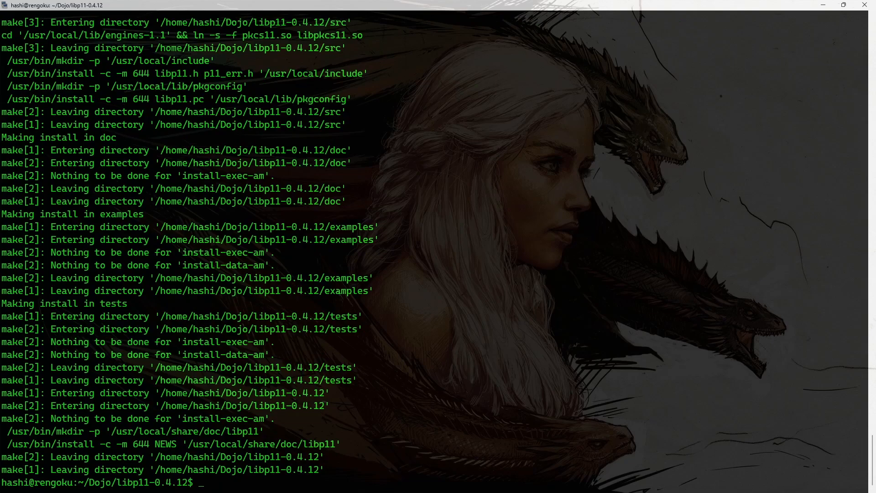
Step: Run openssl engine pkcs11 to confirm the engine loads
type("openssl engine pkcs")
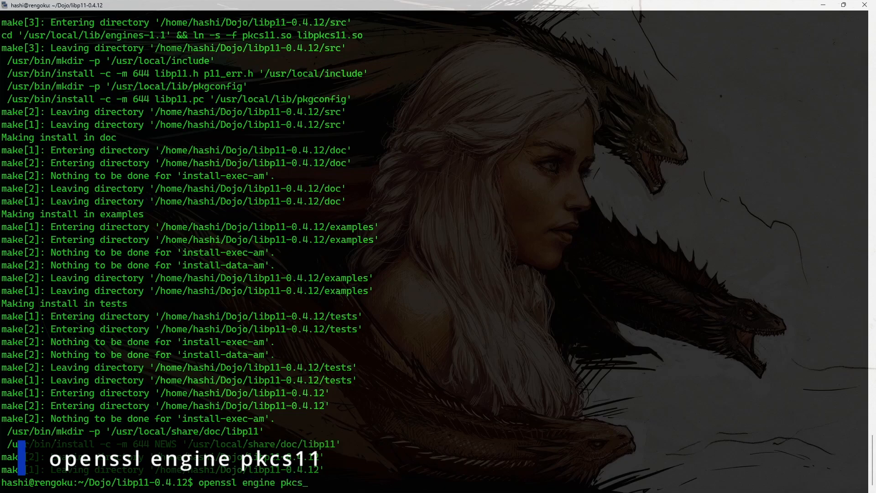
key("Return")
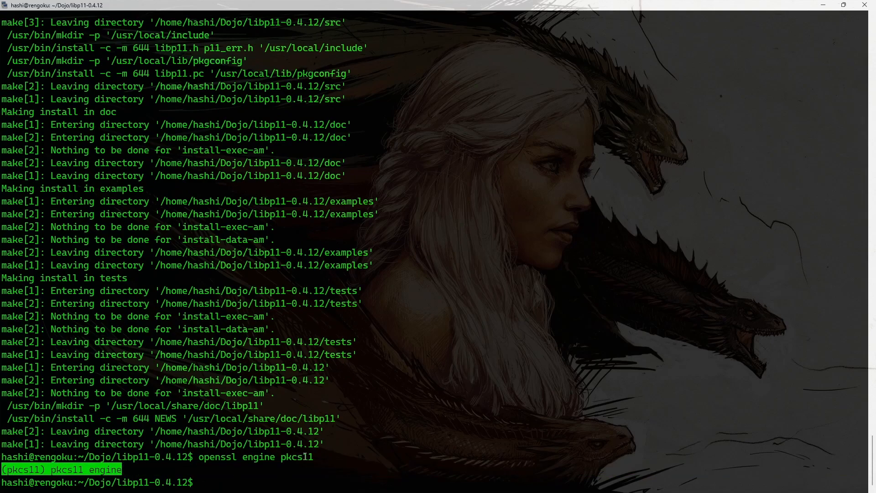
mouse_move(131, 470)
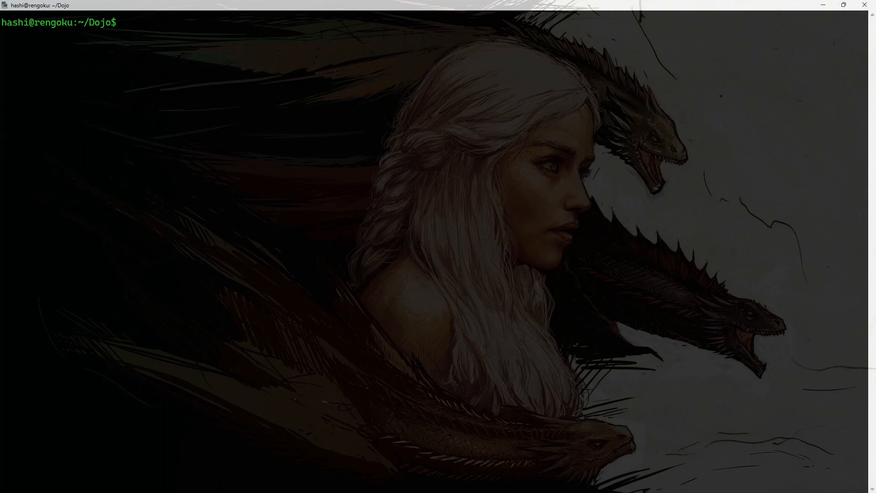
Step: Run cmu list for slot 0 and review the rsa-pri and rsa-pub key labels
type("cmjuj li")
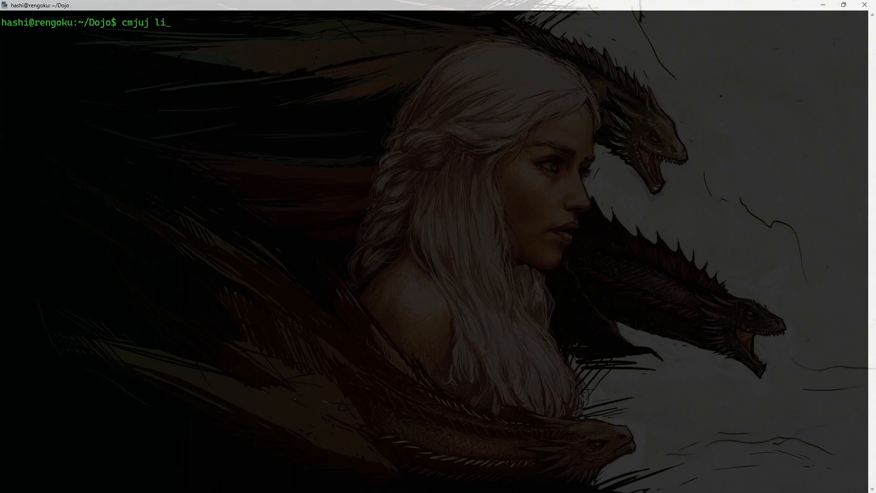
key("BackSpace")
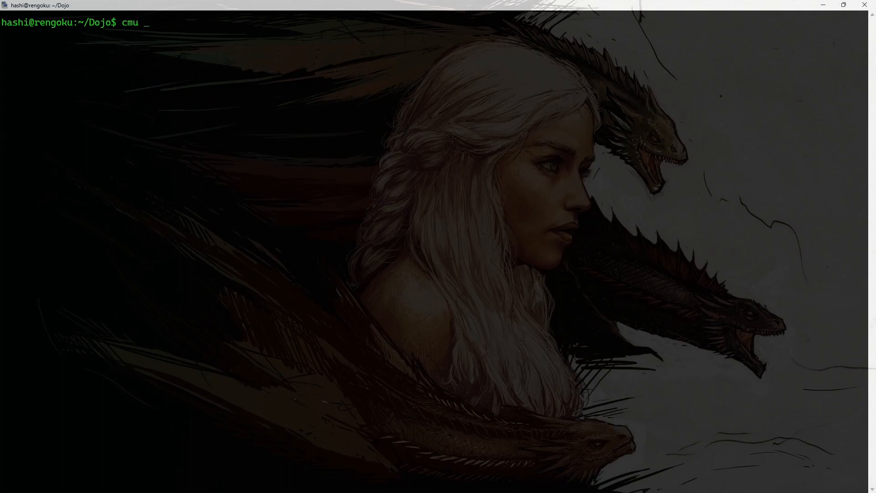
type("list")
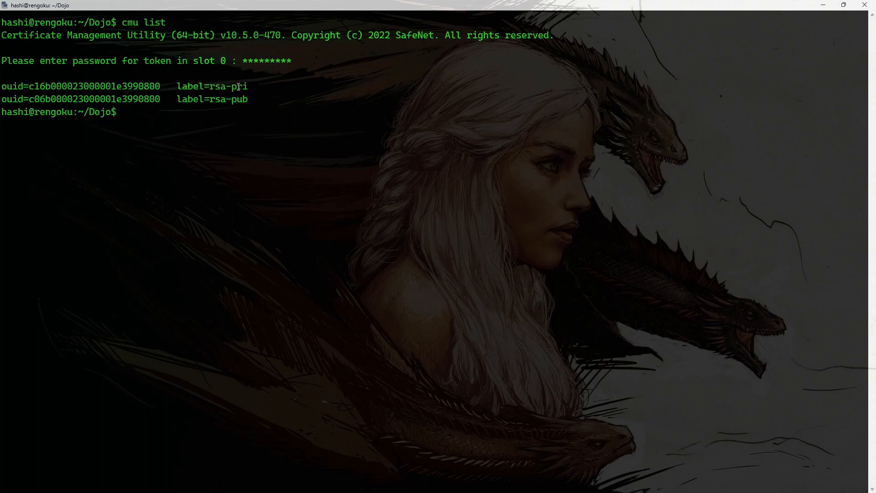
double_click(227, 99)
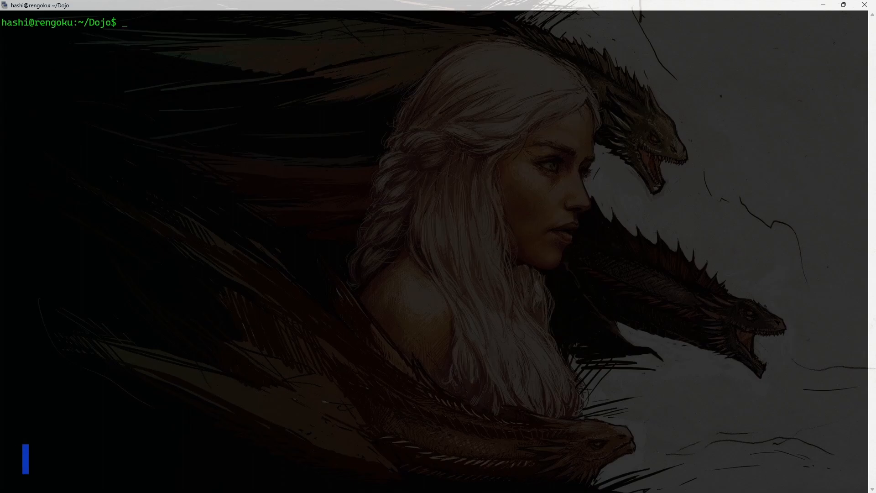
Step: Run p11tool --list-all --login with the SafeNet libs/64 PKCS#11 provider to list the token objects
type("p11tool")
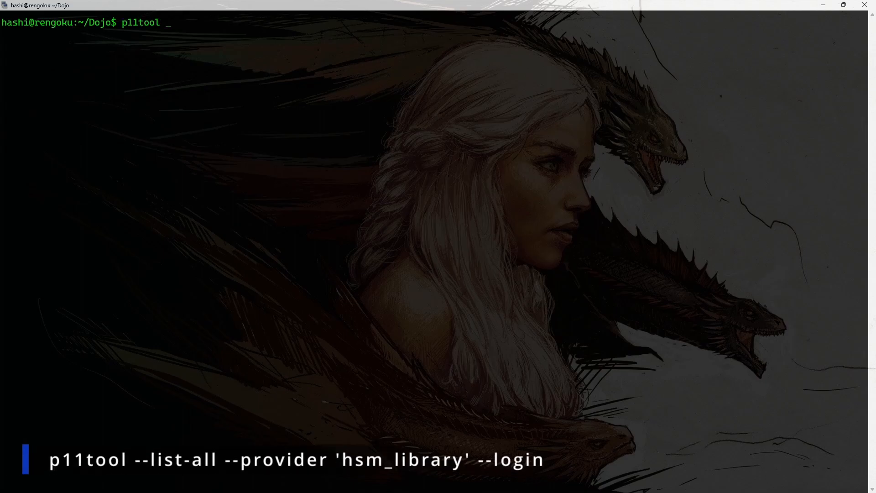
type("--list-all --provider /")
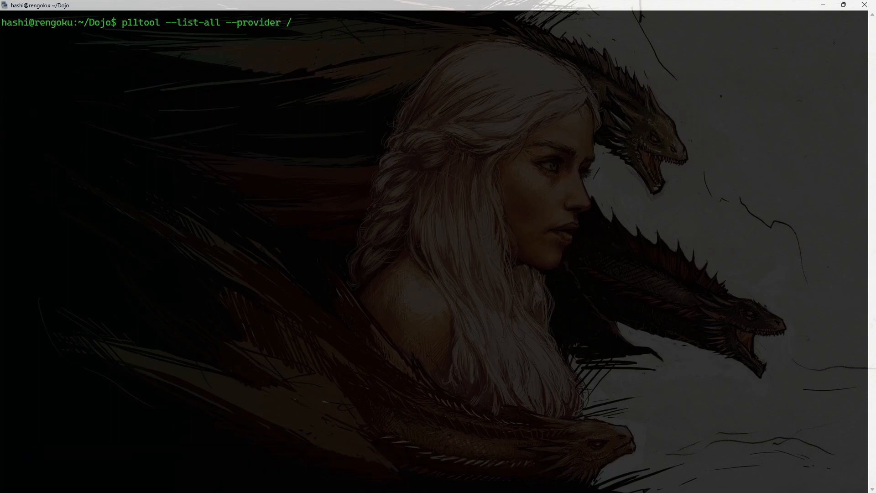
type("usr/local/d")
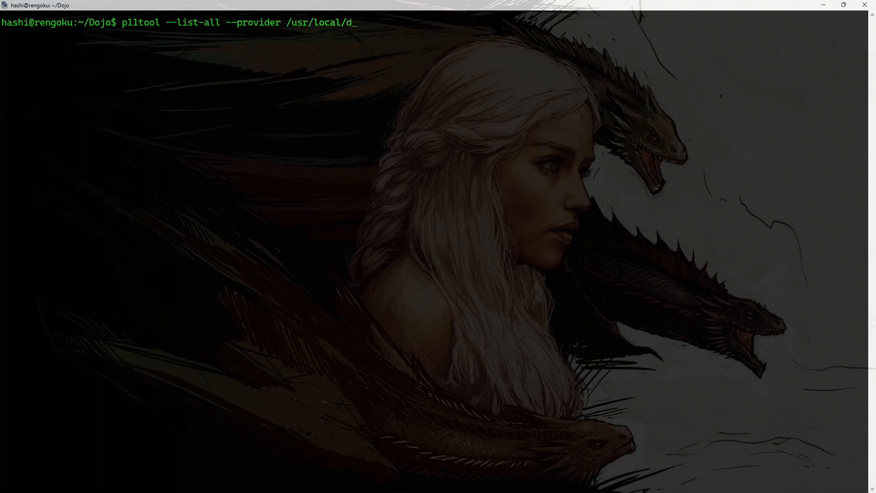
type("pod/libs/64/libCryptoki2.so")
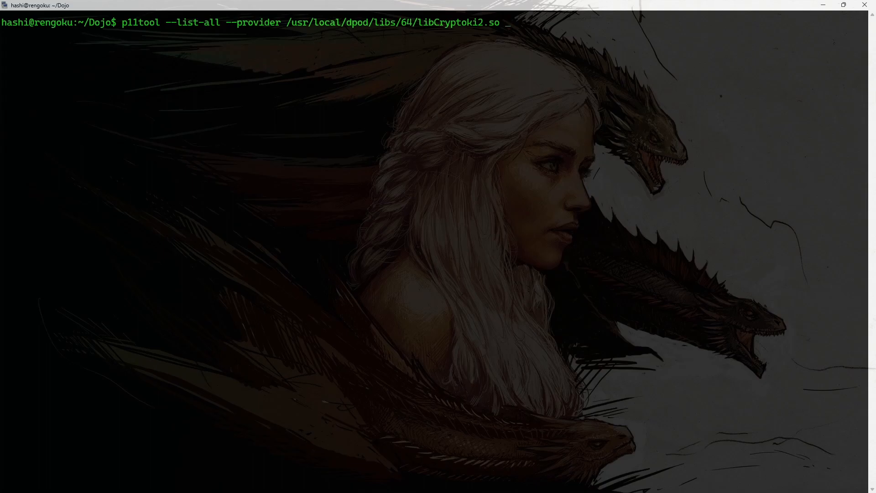
type("--login")
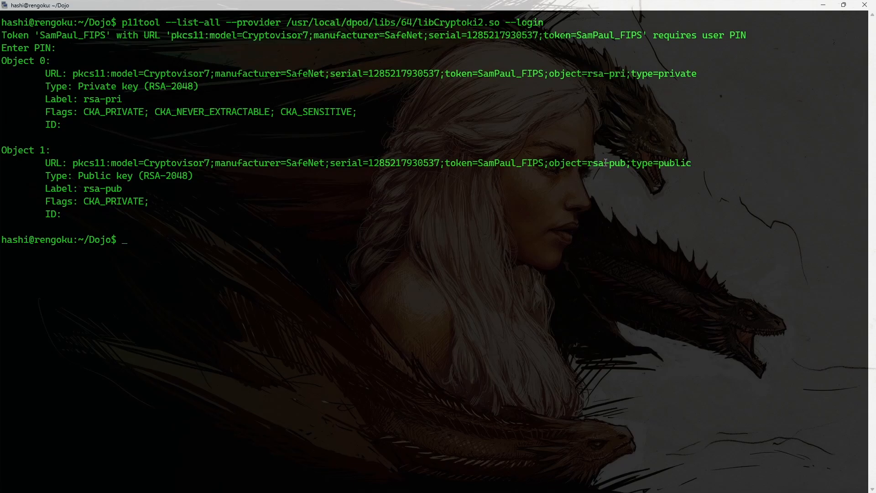
Step: Select the rsa-pub object name and the rsa-pri key's full pkcs11 URL in the output
double_click(606, 162)
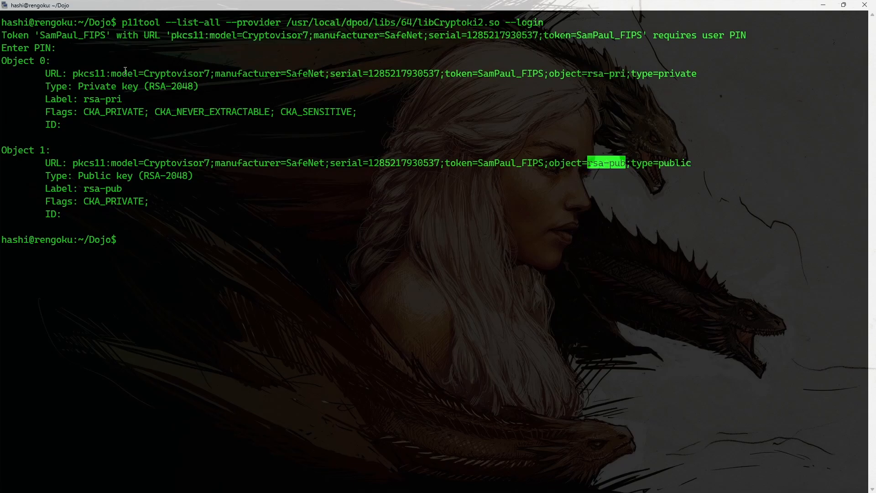
double_click(91, 73)
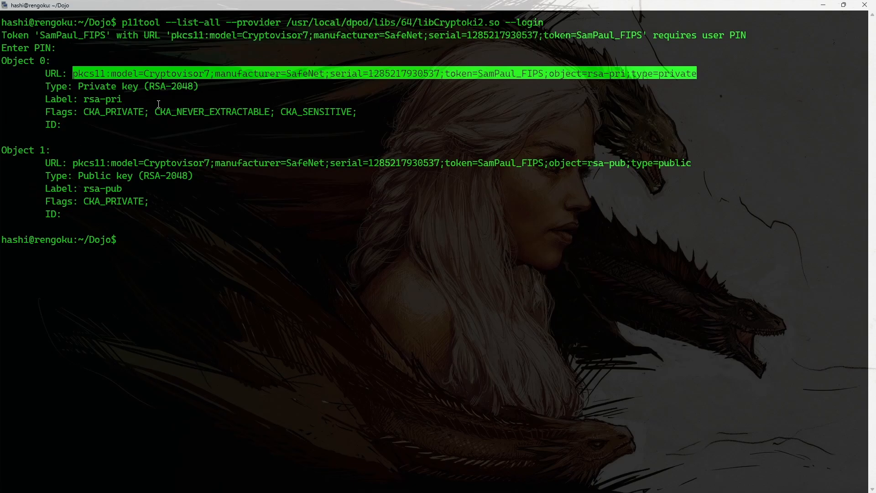
mouse_move(217, 229)
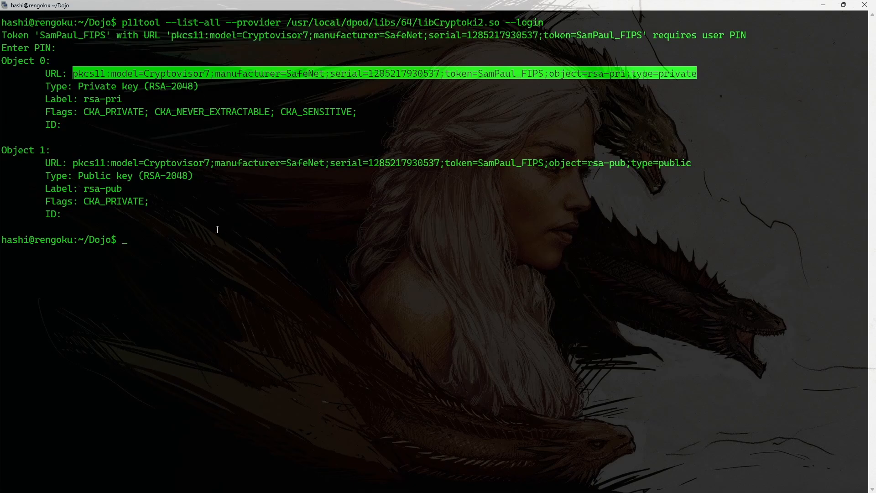
left_click(217, 229)
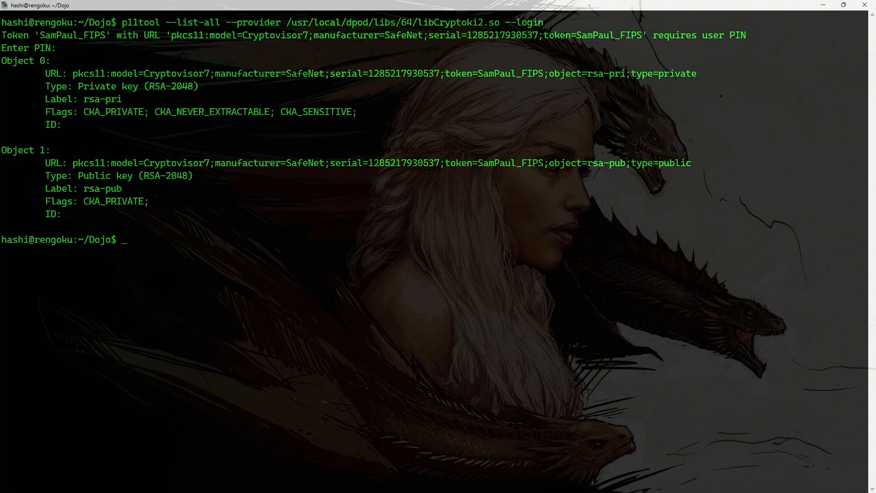
mouse_move(275, 264)
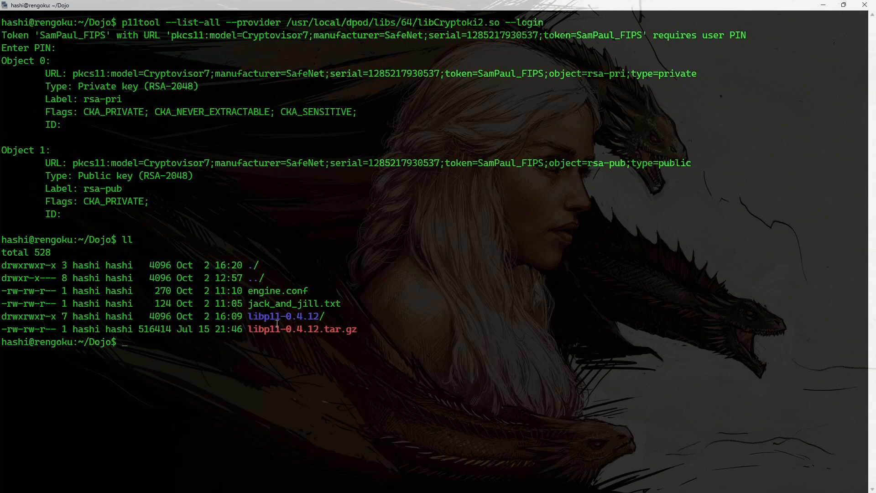
Step: Display engine.conf with cat and highlight its pkcs11 engine section
double_click(278, 291)
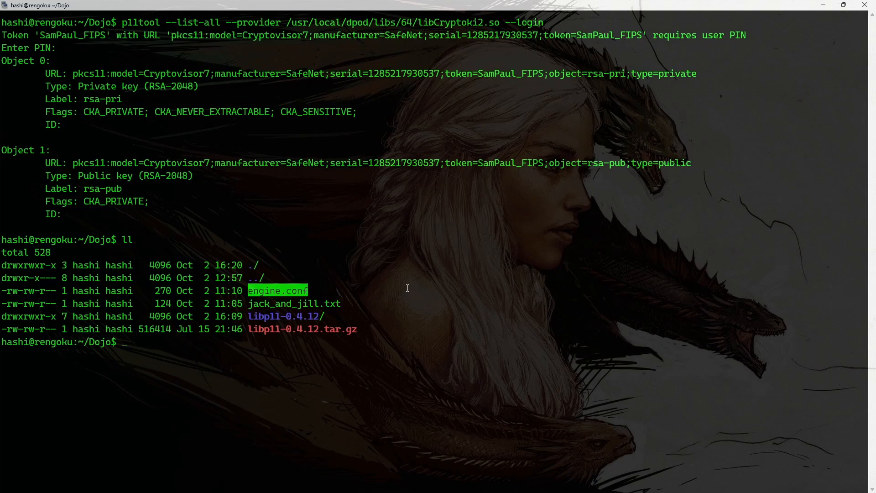
type("cat engine.conf")
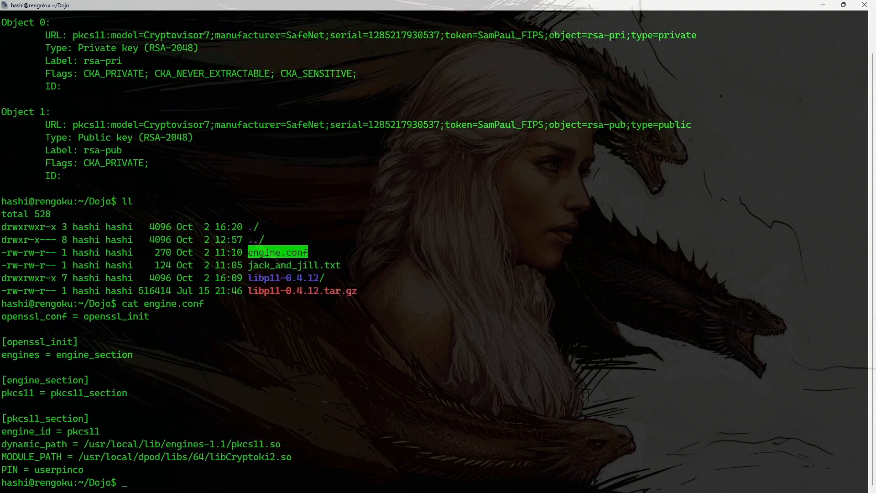
left_click_drag(0, 316, 106, 393)
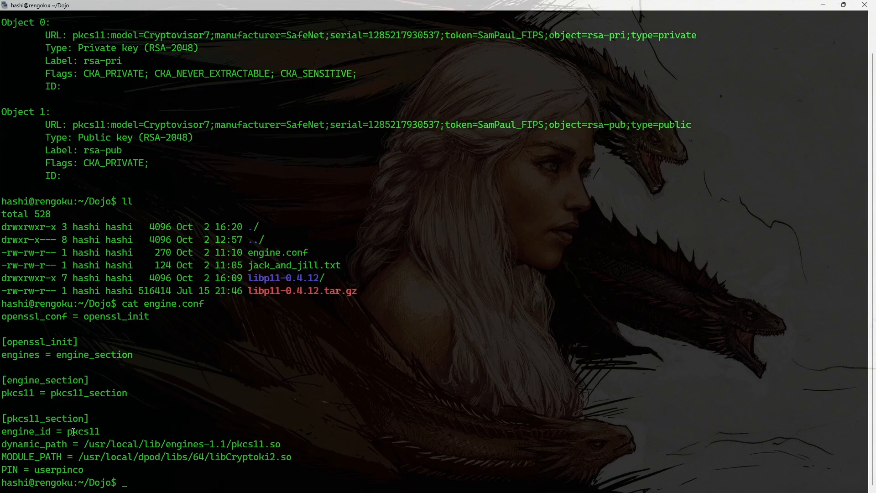
Step: Highlight the dynamic_path and MODULE_PATH values and the openssl dgst signing command
double_click(33, 443)
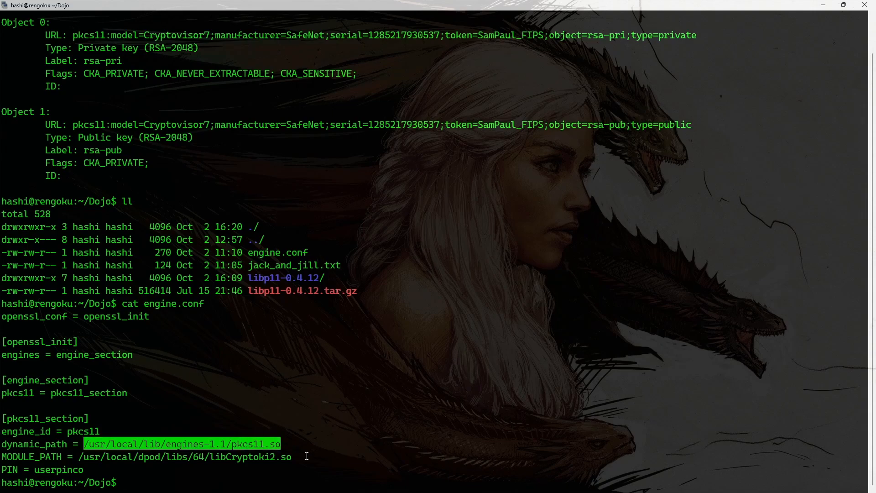
mouse_move(8, 450)
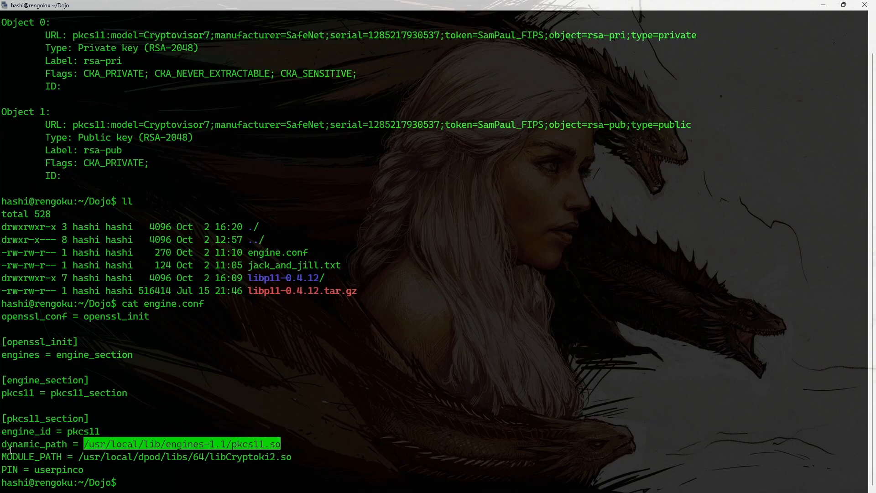
double_click(30, 457)
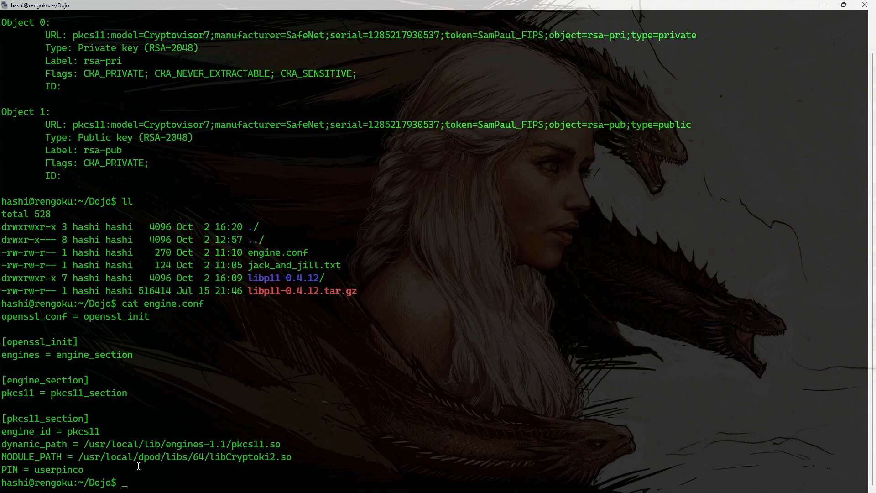
mouse_move(257, 409)
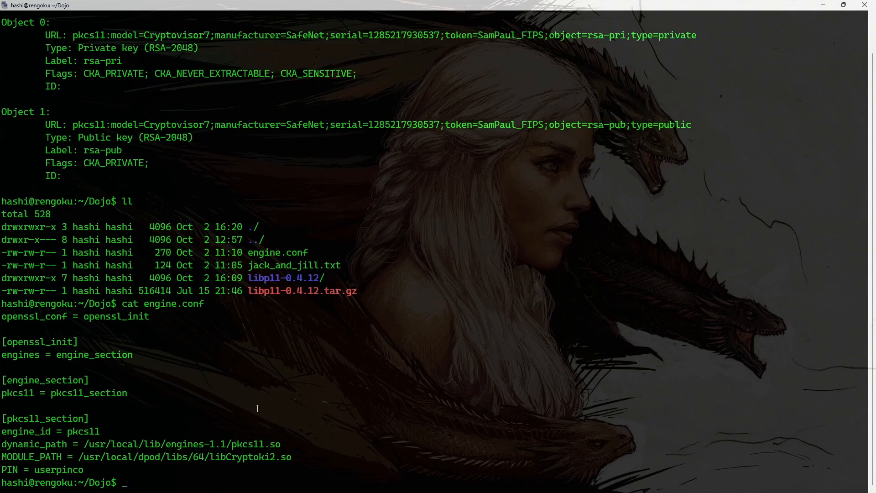
mouse_move(266, 378)
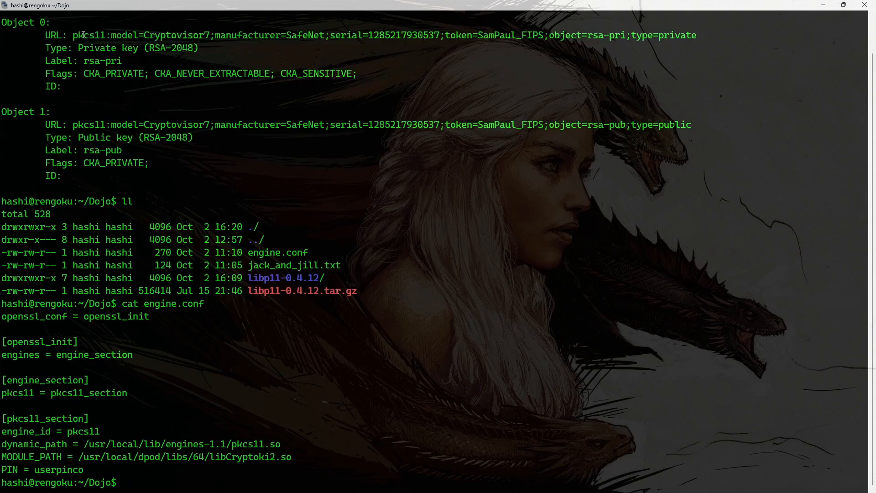
left_click_drag(70, 35, 620, 35)
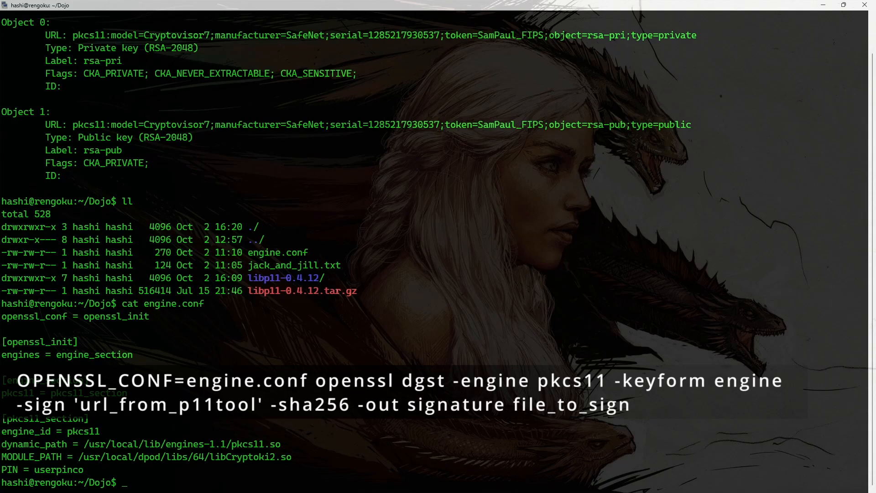
Step: Start OPENSSL_CONF=engine.conf openssl dgst -engine pkcs11 -keyform engine -sign at the prompt
type("OPENSSL_")
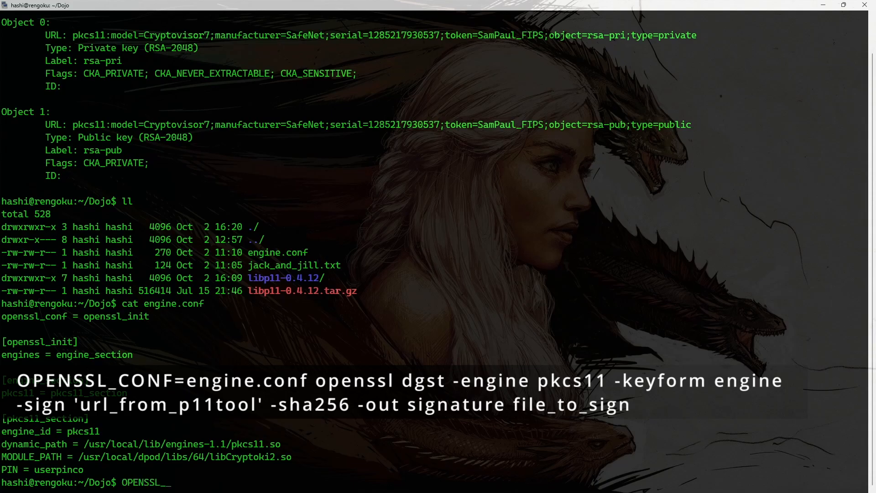
type("C")
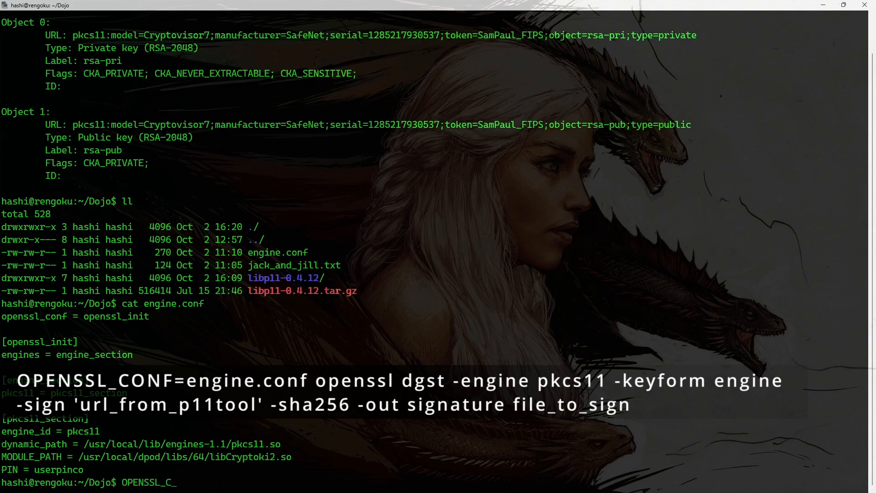
type("ONF=")
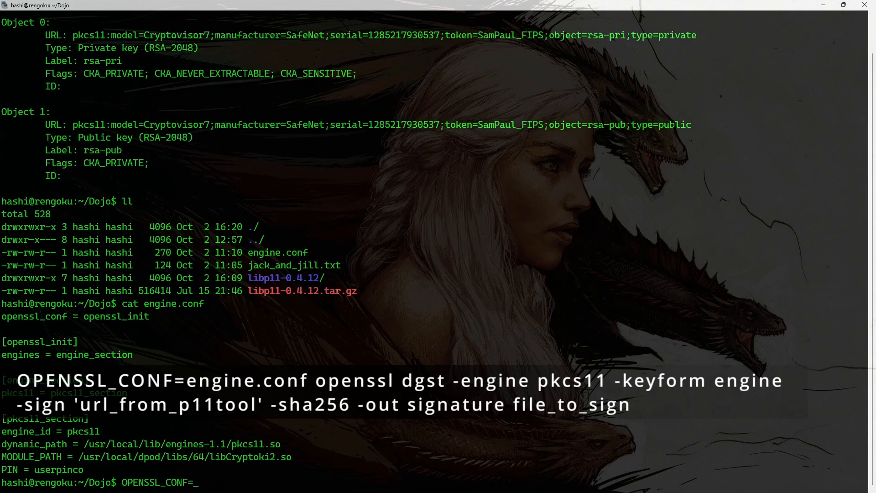
type("engine.conf")
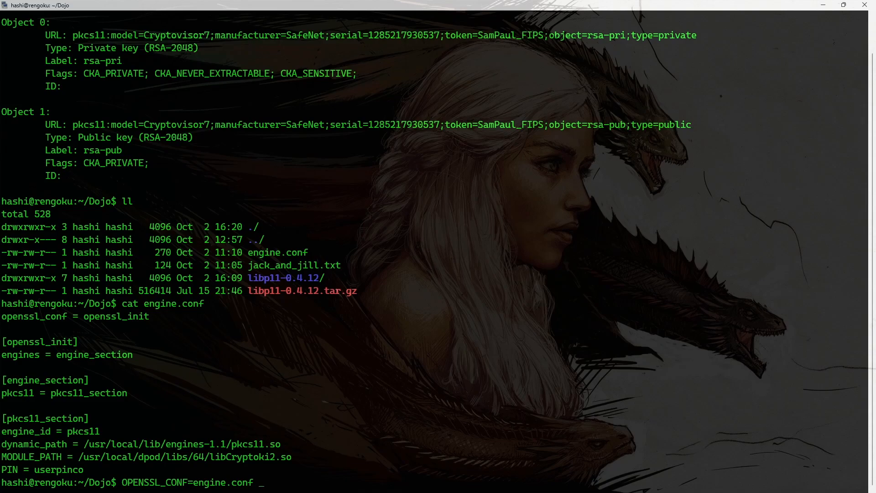
type("openssl dgst")
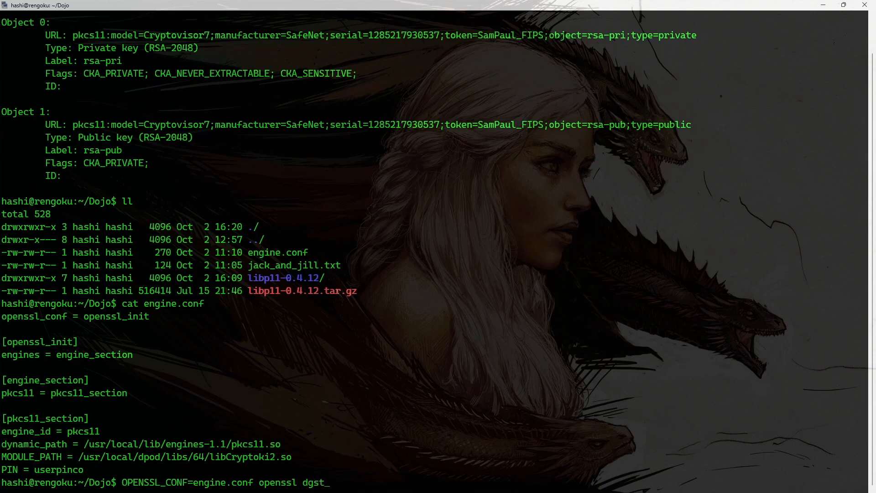
type("-engine")
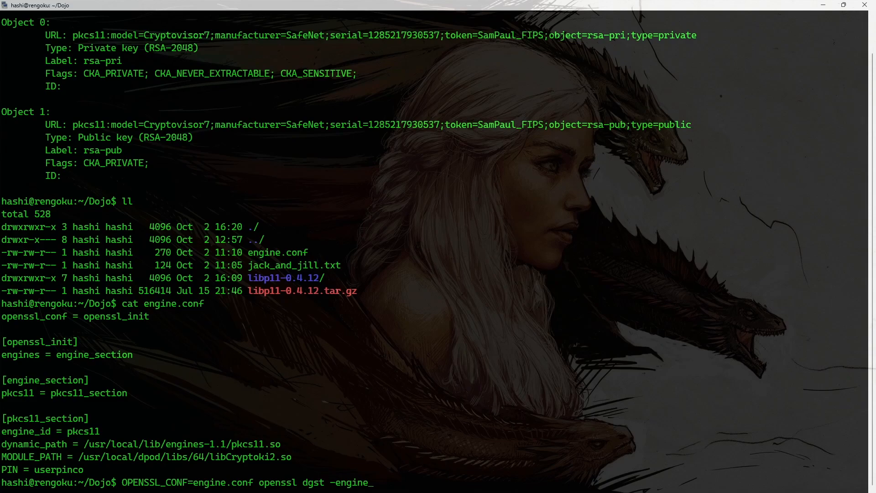
type("pkcs1")
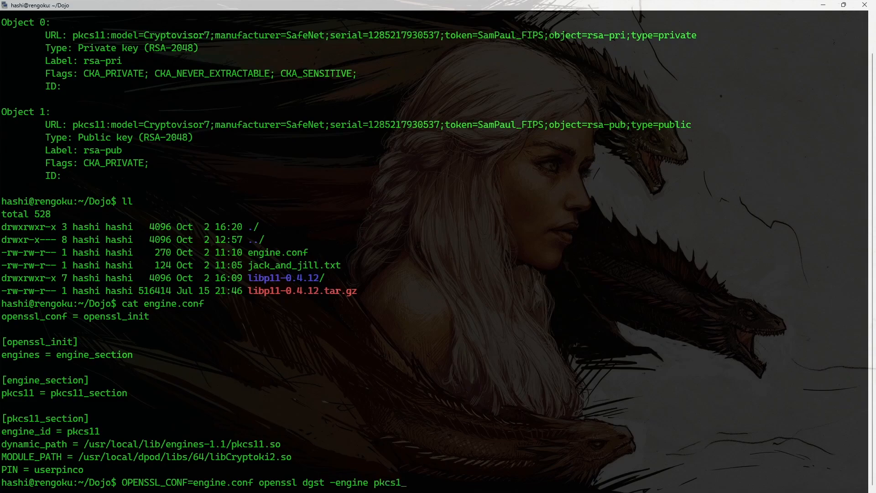
type("1 -keyform en")
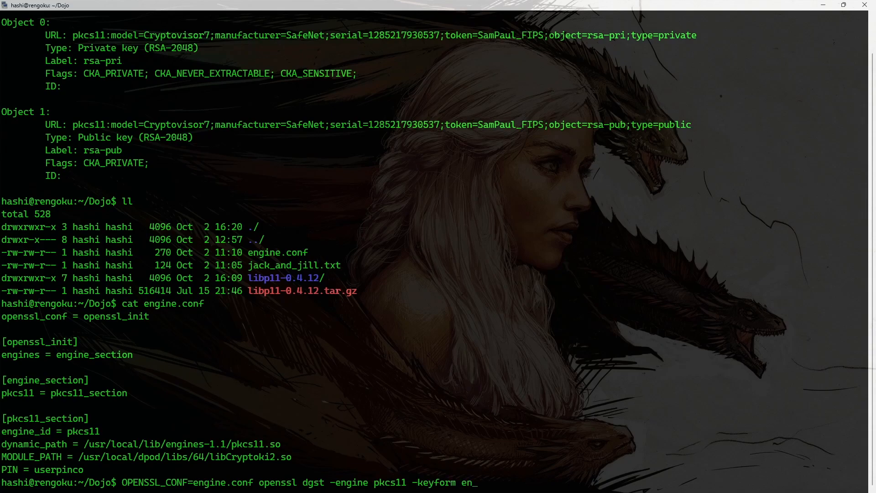
type("gine")
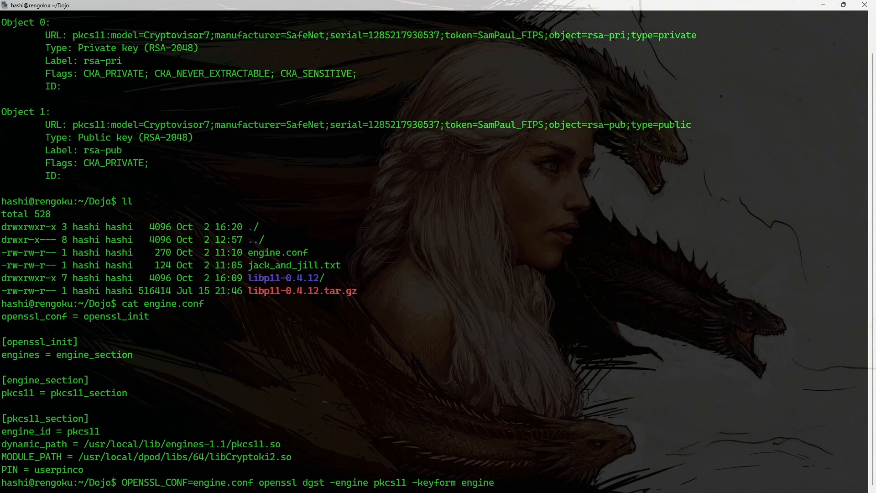
type("-sign")
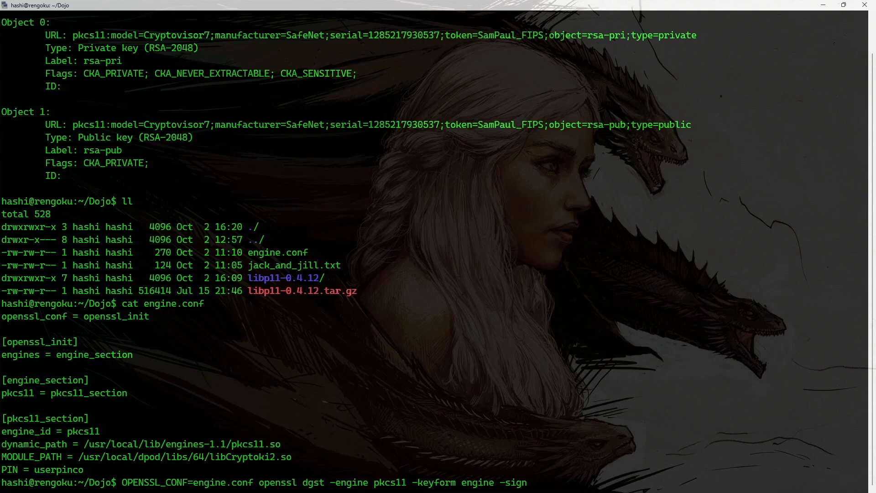
Step: Add the rsa-pri pkcs11 URI, -sha256 and -out jack_and_jill.txt.sig jack_and_jill.txt to the command
left_click_drag(72, 36, 629, 35)
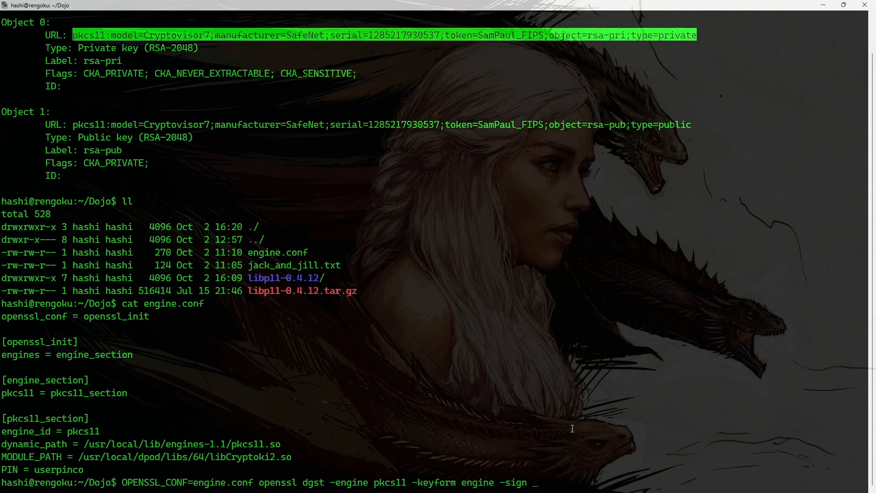
type("\"")
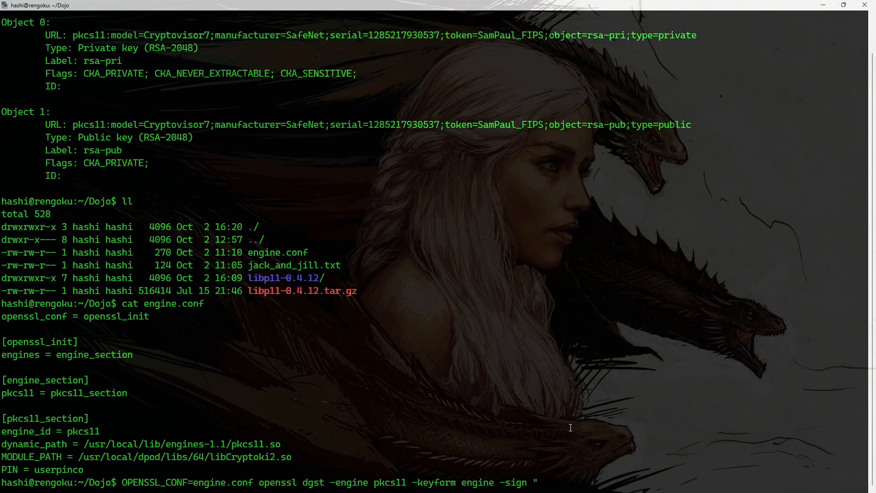
type("pkcs11:model=Cryptovisor7;manufacturer=SafeNet;serial=1285217930537;token=SamPaul_FIPS;object=rsa-pri;type=private")
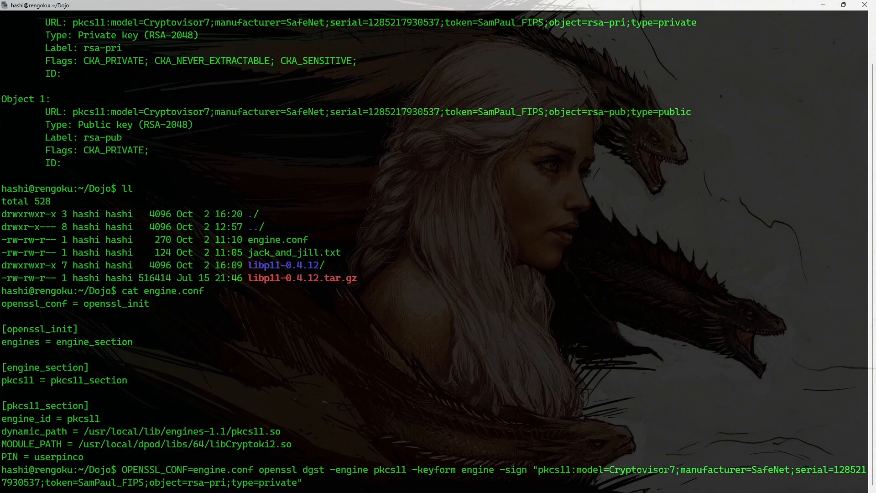
type("-sha256")
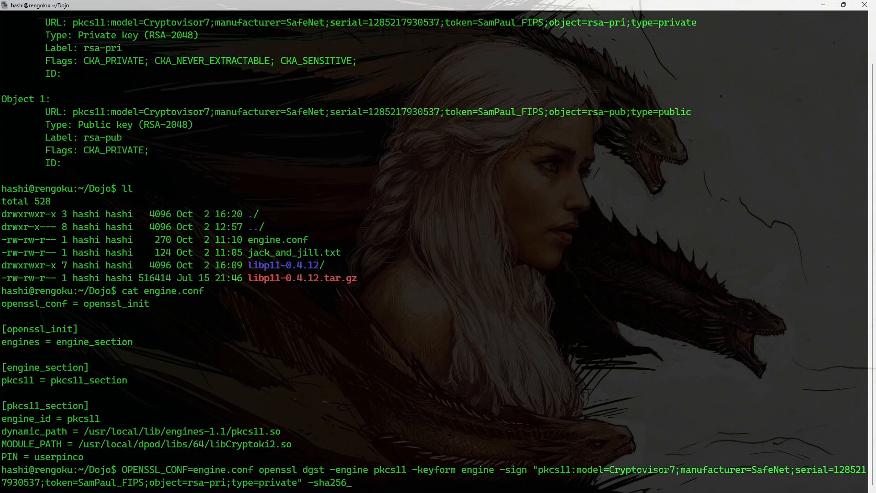
type("-out jack_and_jill.txt")
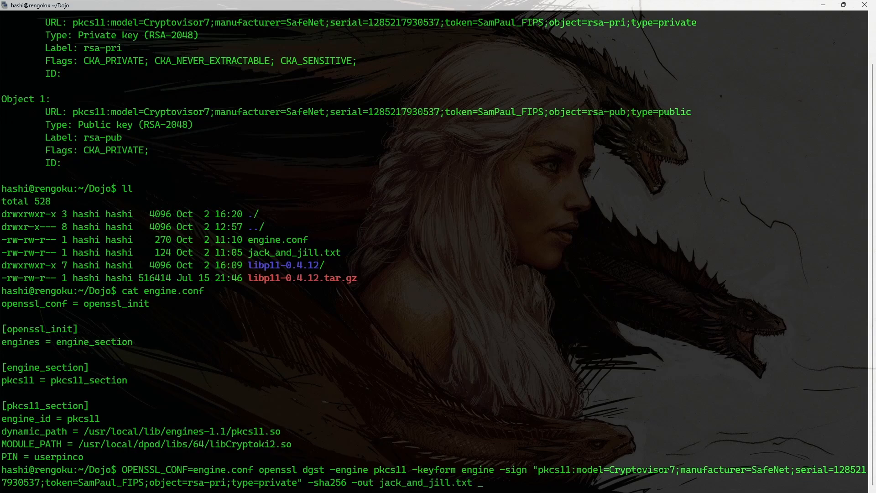
type("s")
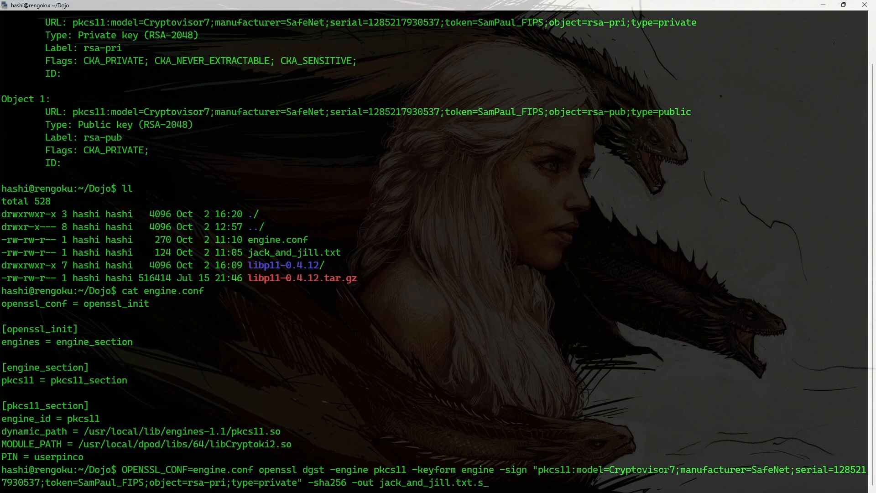
type("ig")
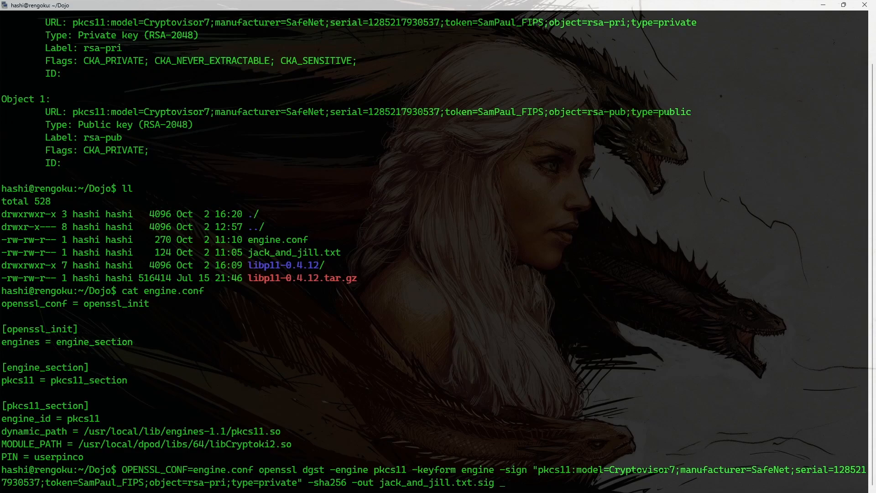
type("jack_and_jill.txt")
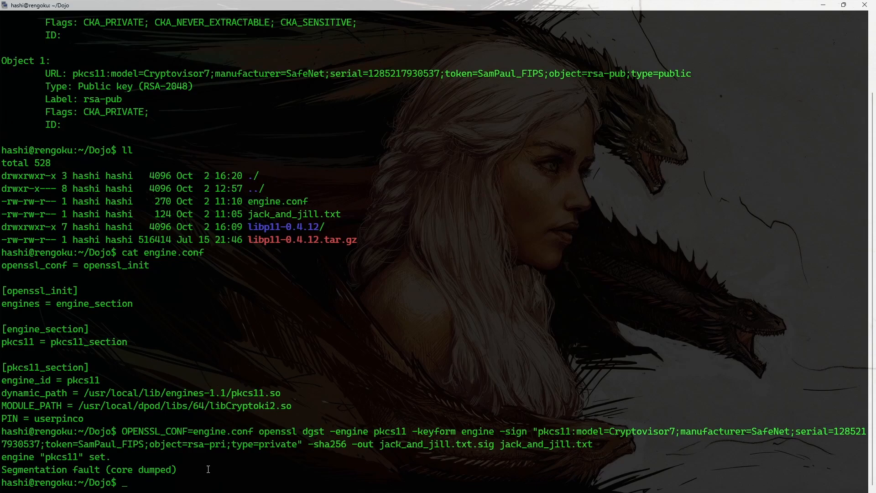
Step: Run the signing to create jack_and_jill.txt.sig and enter xxd jack_and_jill.txt.sig -p to hex dump it
key("Return")
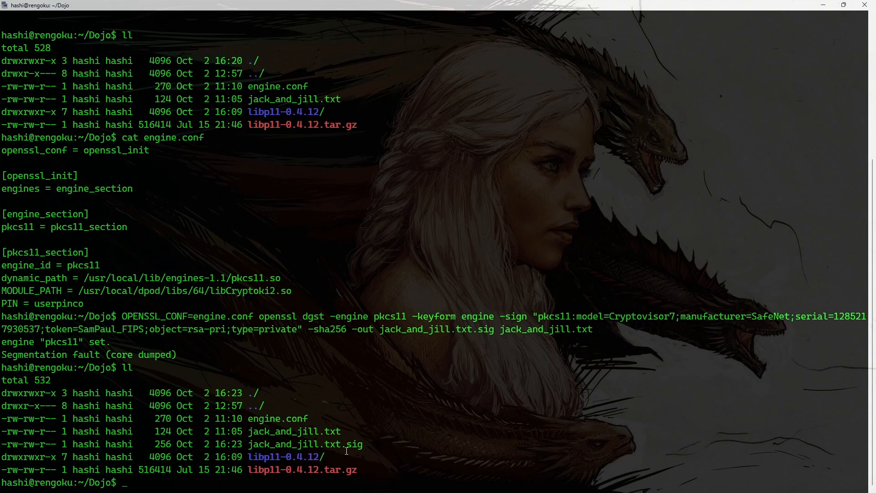
double_click(304, 443)
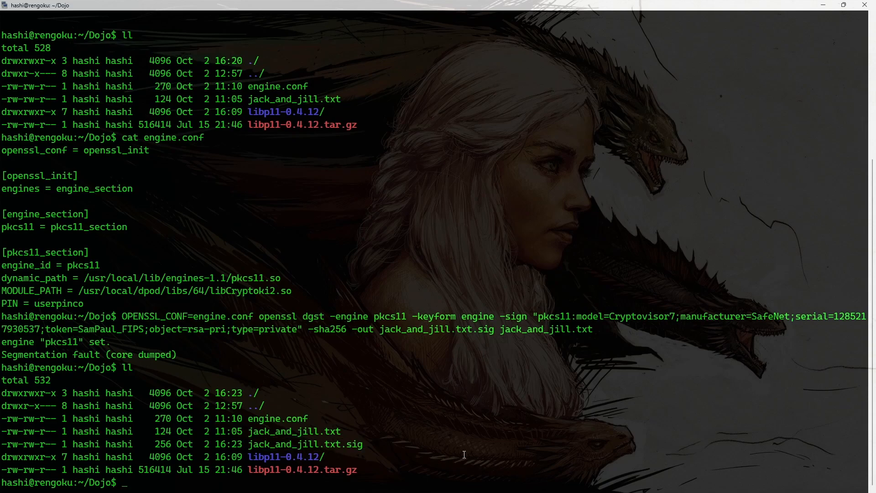
type("xxd")
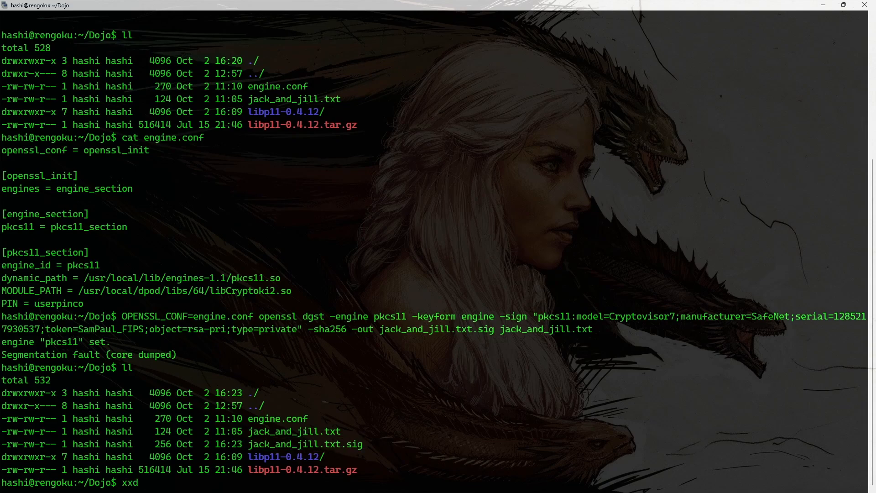
type("jack_and_jill.txt")
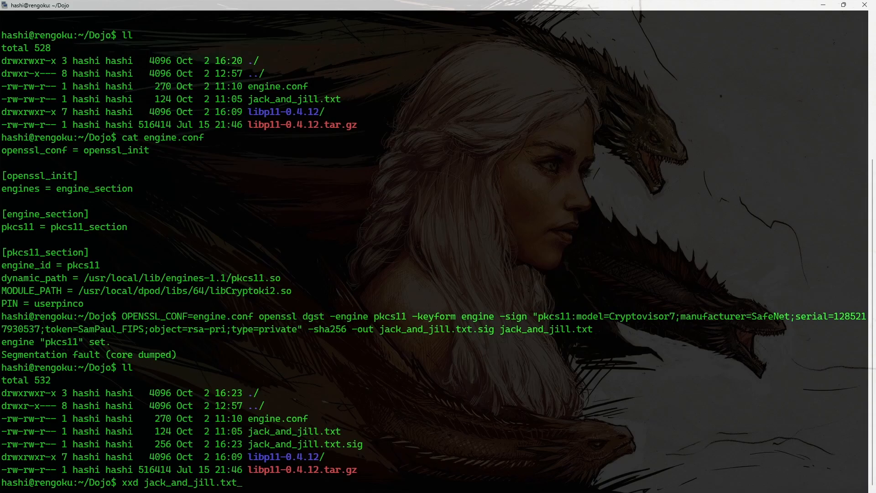
type(".sig")
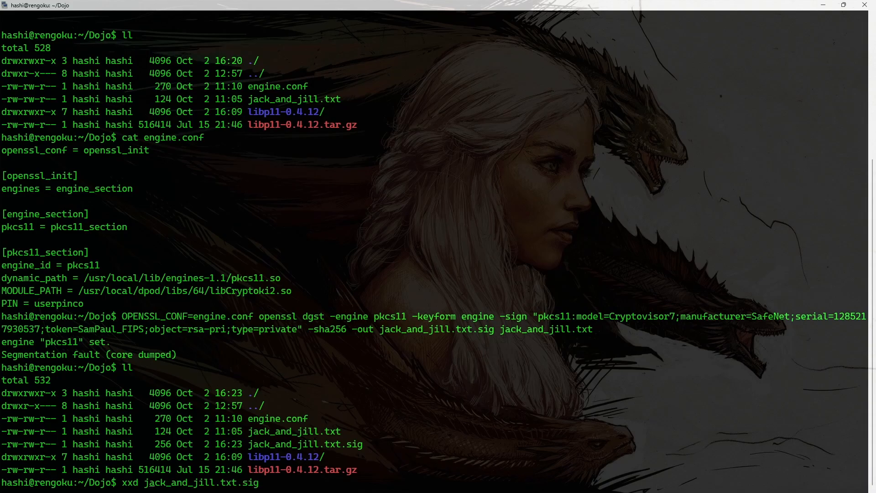
type("-p")
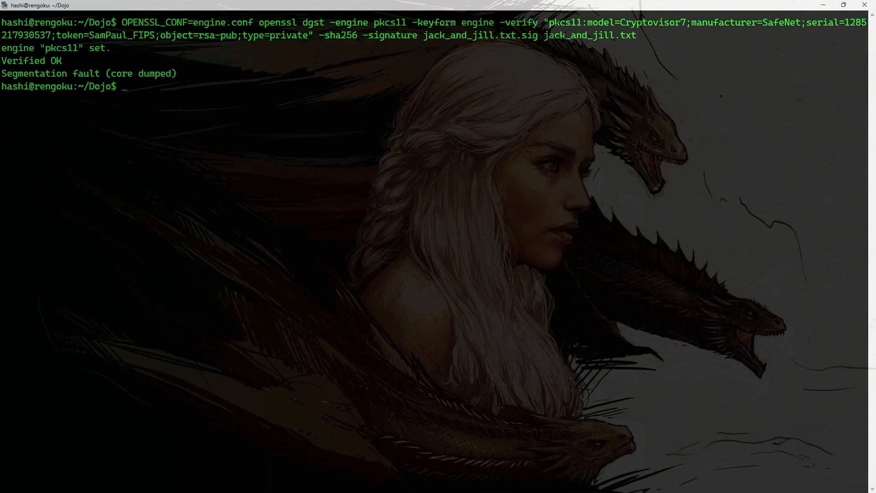
Step: Highlight the Verified OK result of the jack_and_jill.txt.sig check against the HSM public key
triple_click(30, 61)
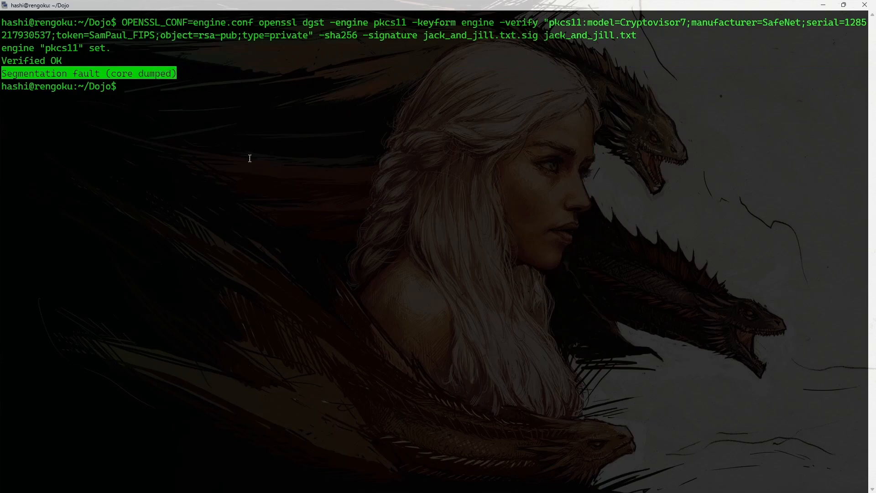
mouse_move(334, 122)
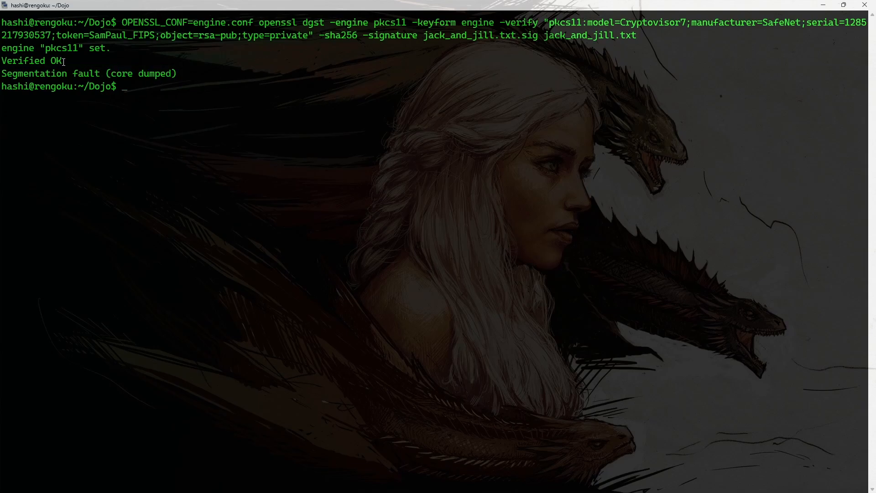
double_click(30, 60)
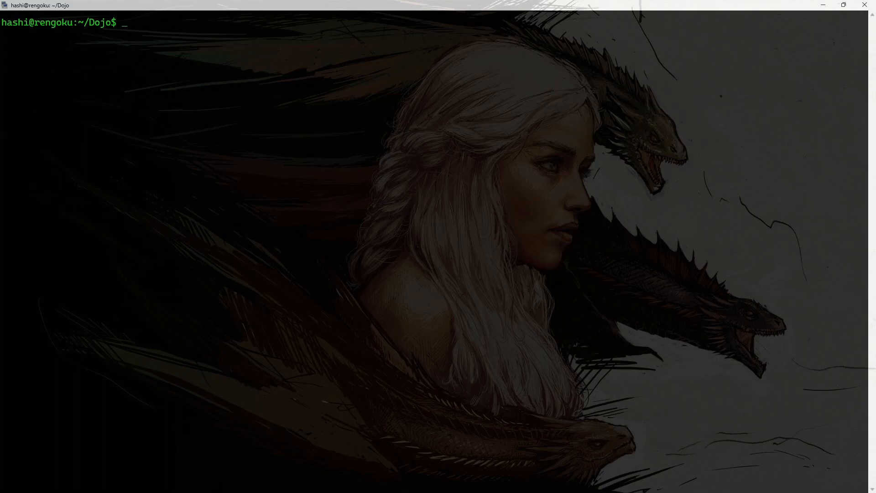
Step: Confirm with openssl engine gem that the Gem engine is available
type("openssl")
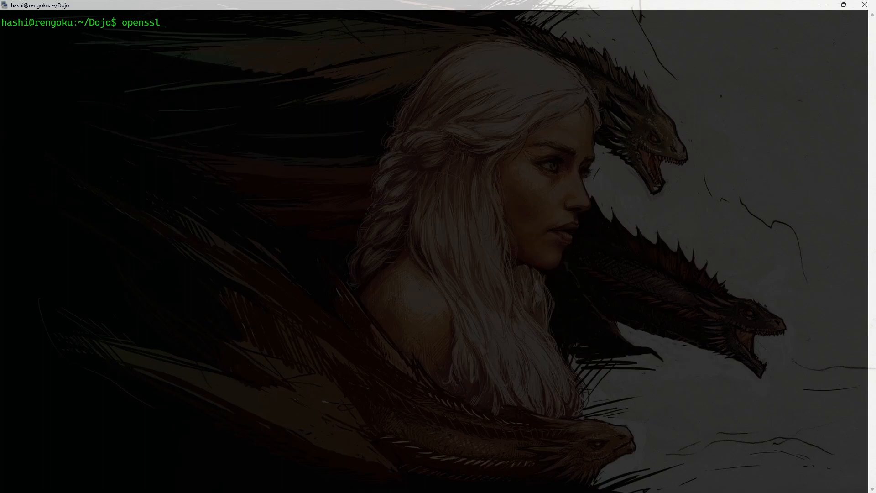
type("engine gem")
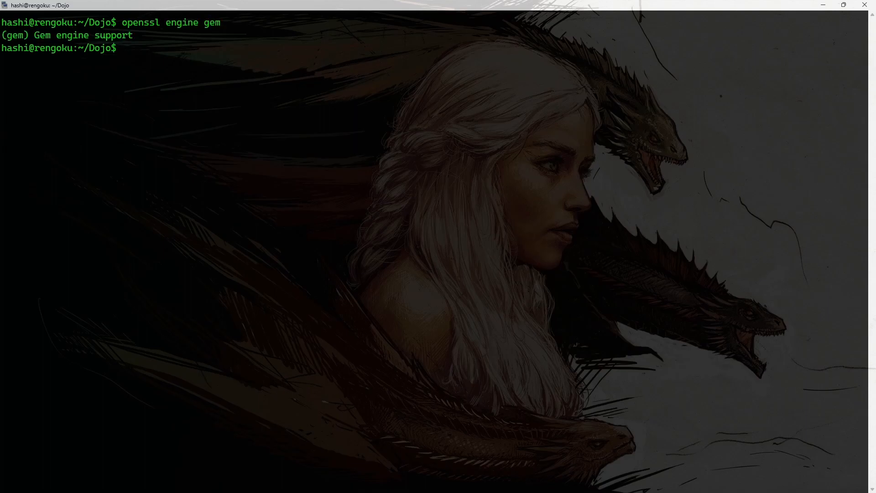
double_click(62, 35)
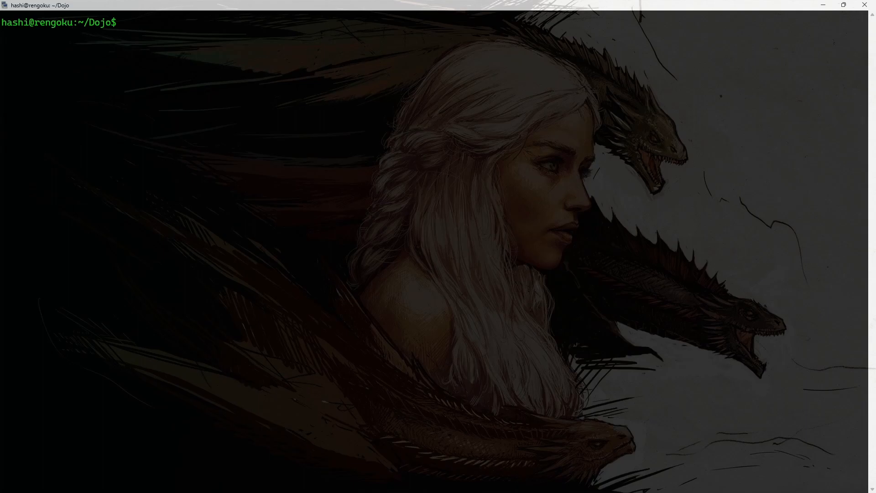
Step: List the token objects with cmu list, showing the rsa-pri and rsa-pub keys
type("cmu list")
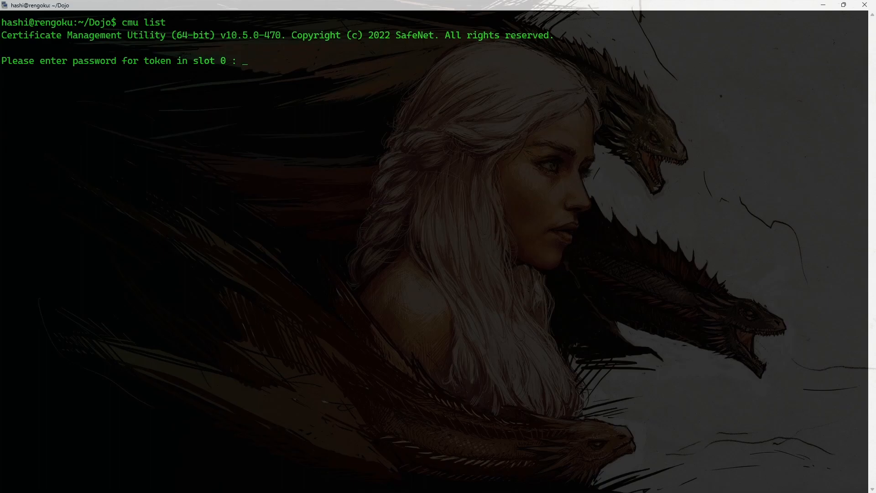
type("password")
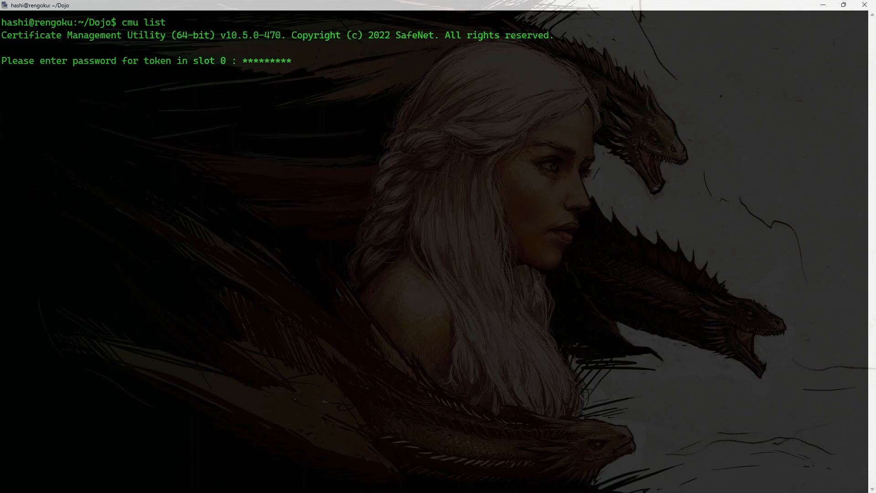
key("enter")
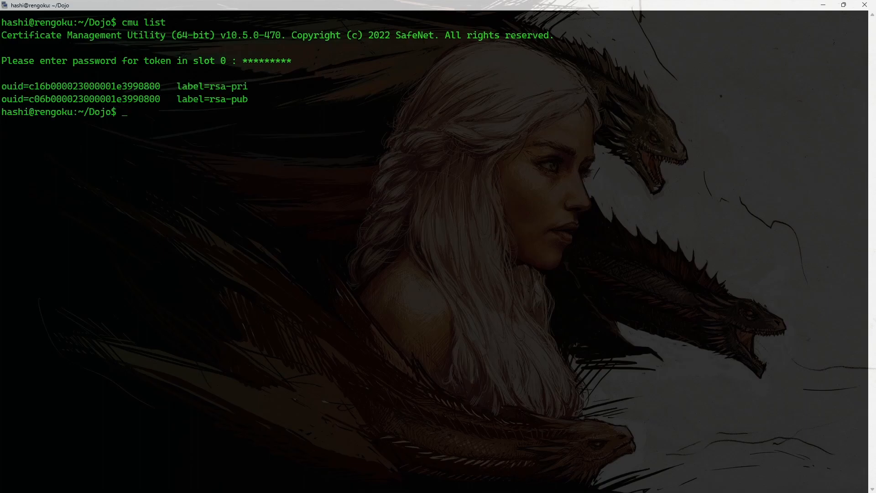
double_click(228, 99)
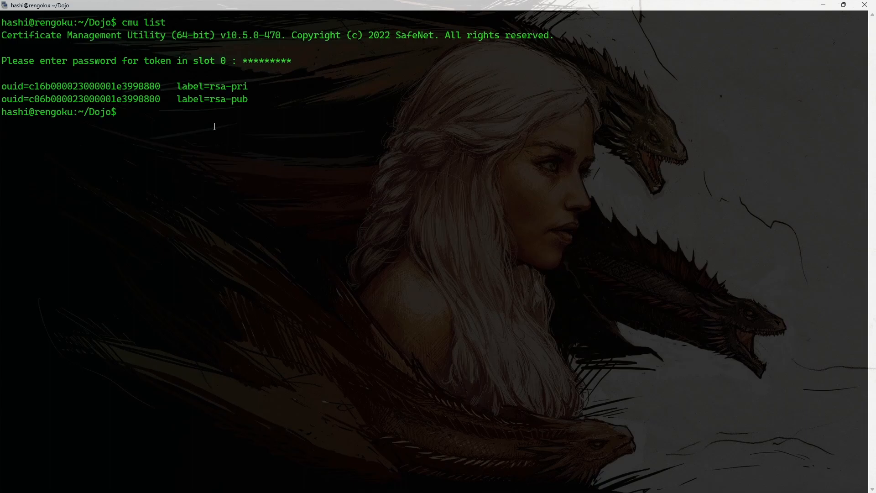
Step: Generate a 2048-bit RSA private key rsa.pri with openssl genrsa through the gem engine
type("openssl")
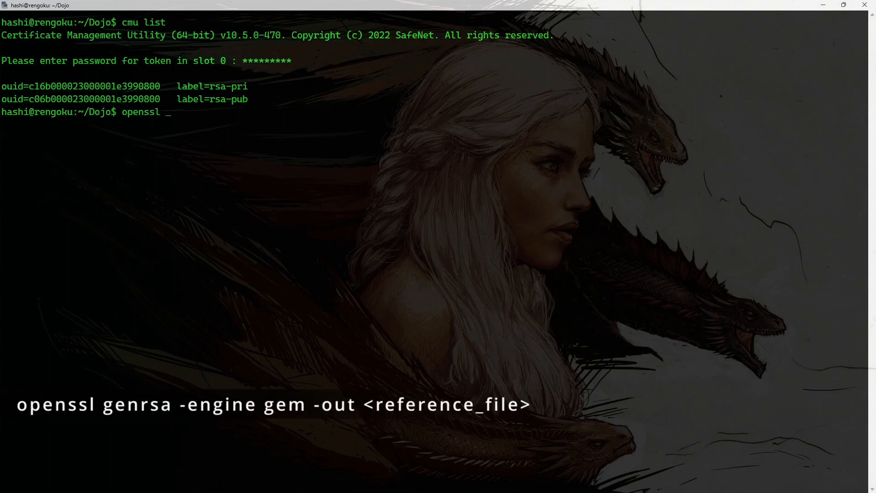
type("genrsa -engine")
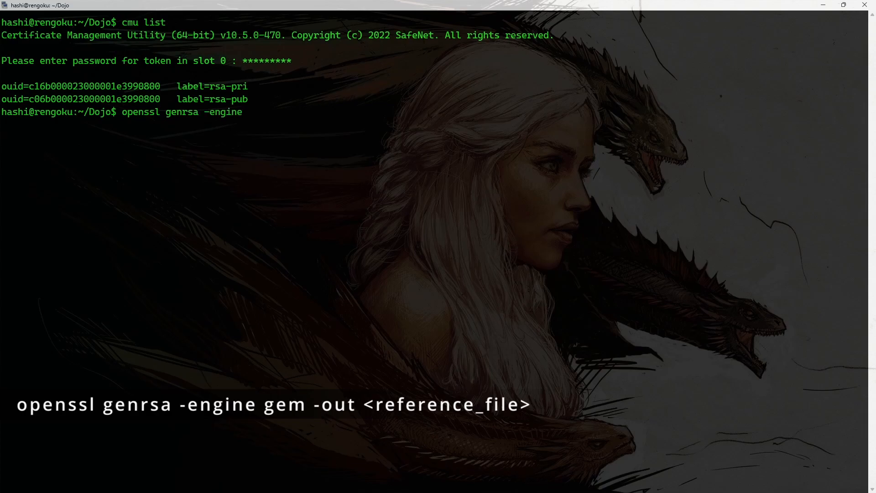
type("gem -out")
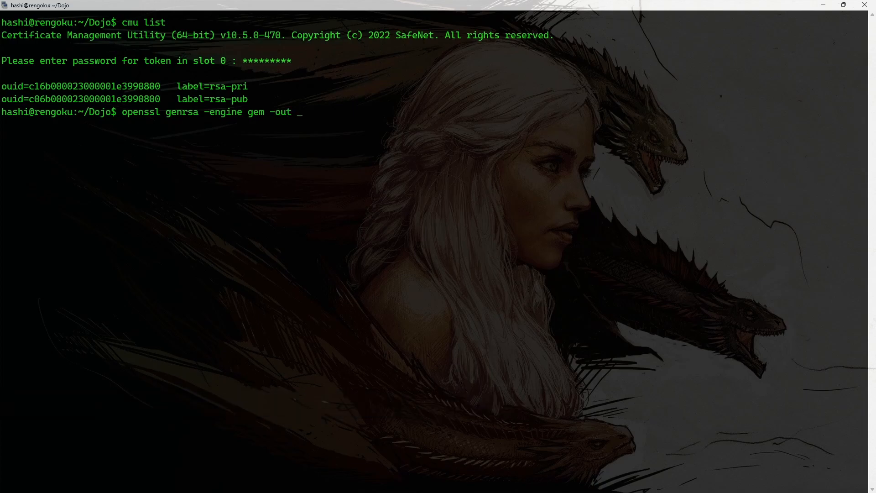
type("rsa")
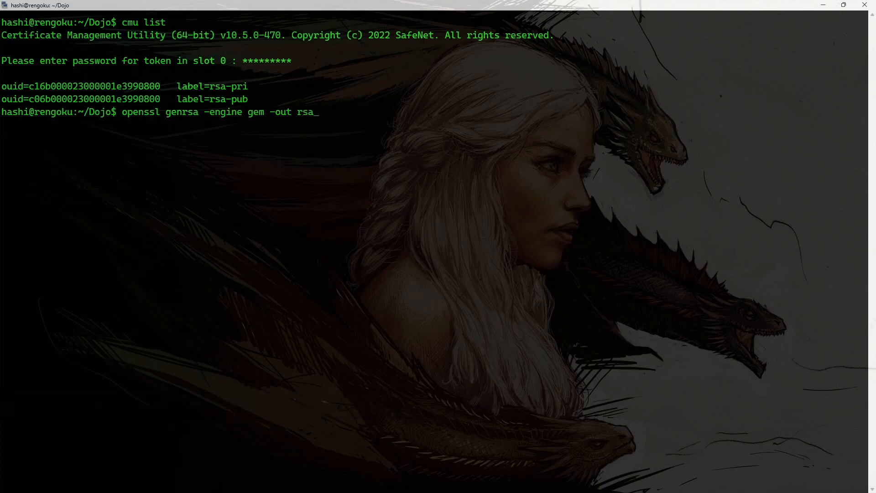
type(".pri")
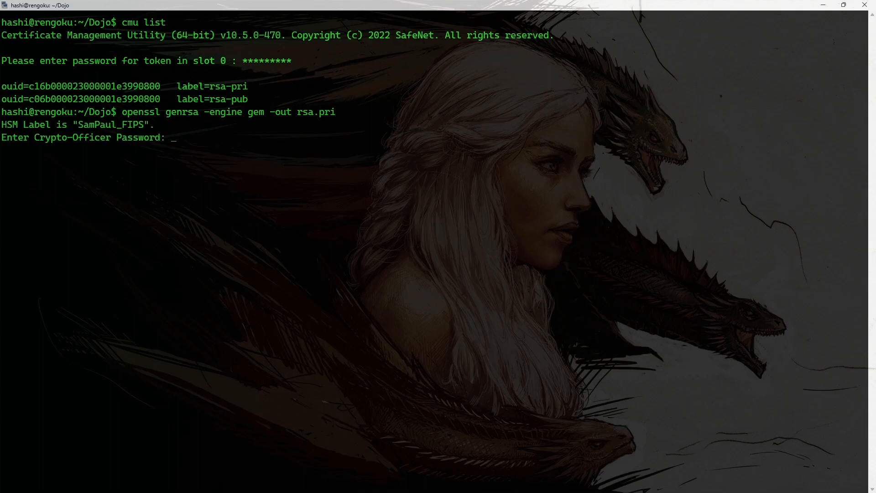
type("****")
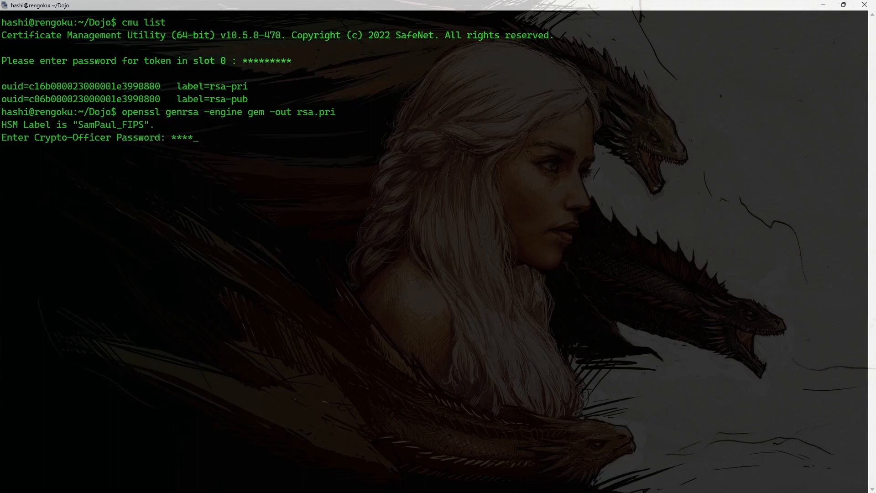
type("*****")
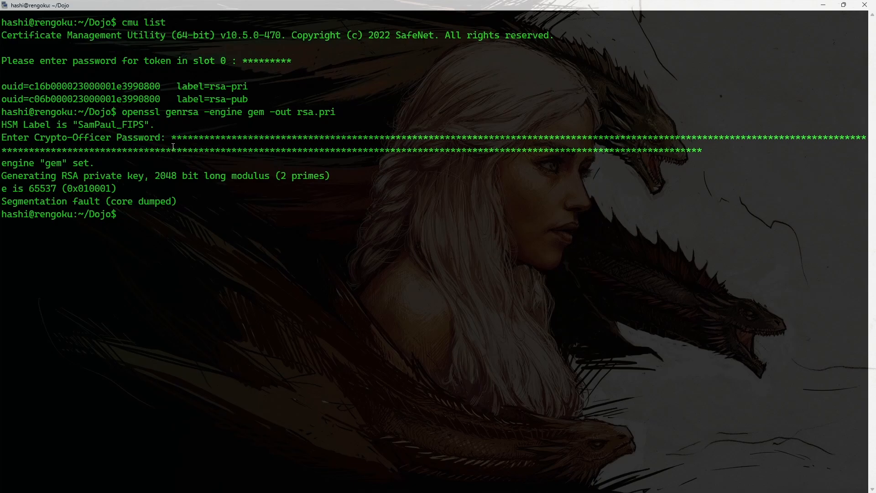
double_click(87, 201)
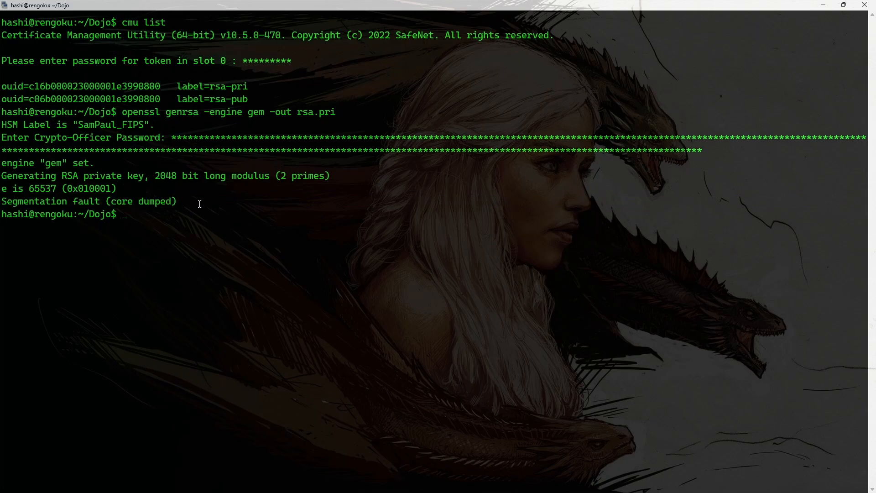
Step: List the token again with cmu list, showing the new rsa-private and rsa-public objects
type("cmu list")
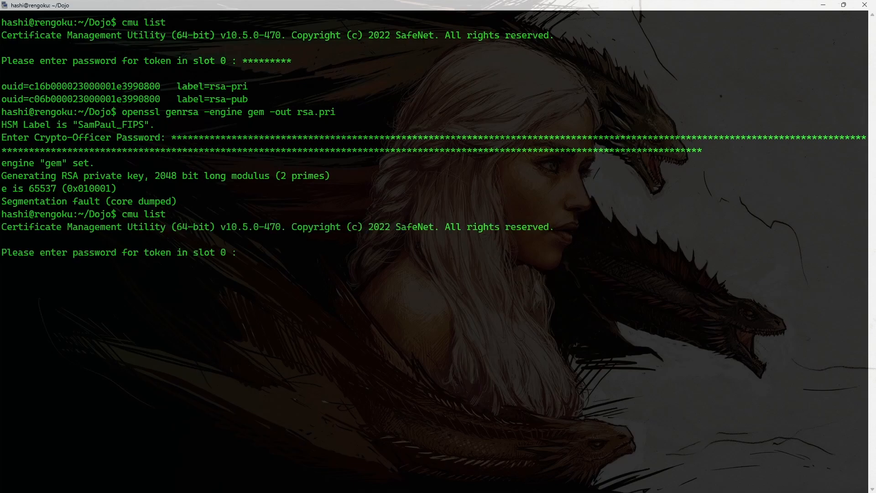
type("*****")
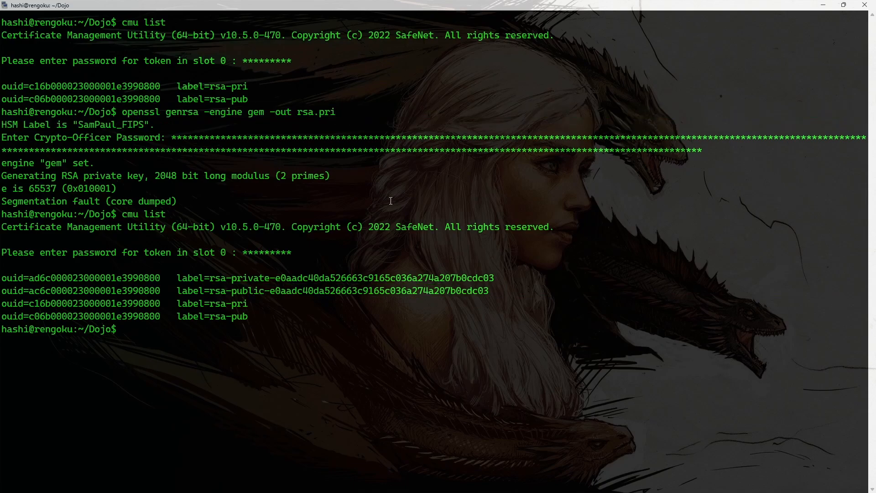
double_click(280, 112)
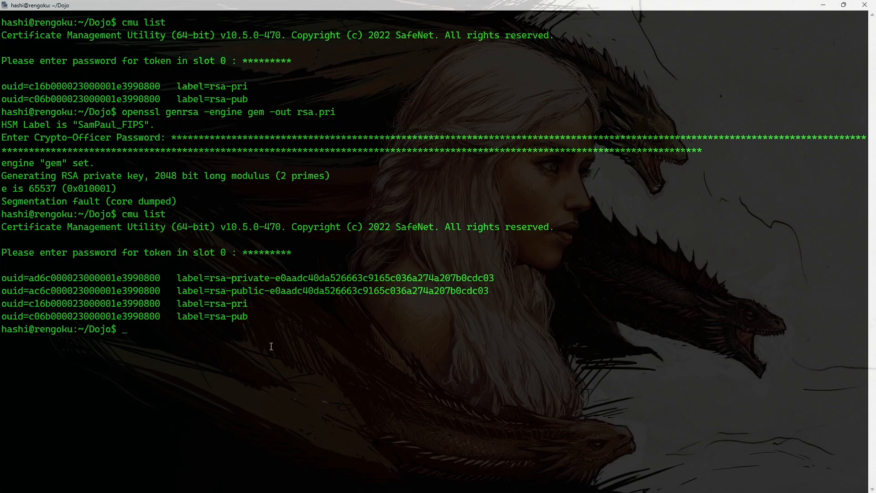
Step: Display rsa.pri with cat as an RSA private key block, then clear the terminal
type("cat rsa.pri")
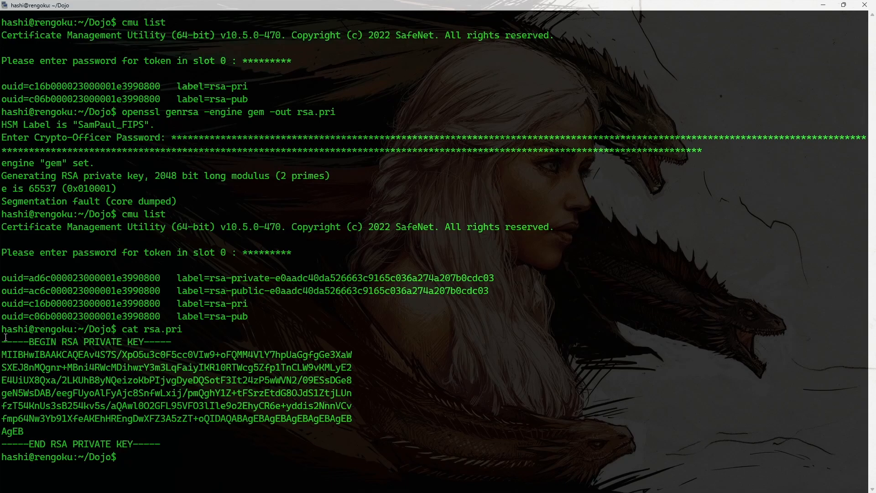
left_click_drag(2, 341, 159, 443)
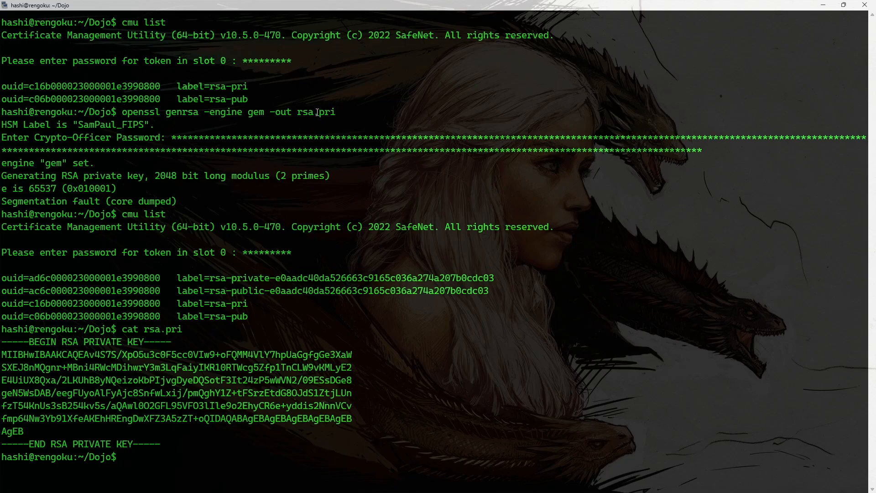
double_click(316, 112)
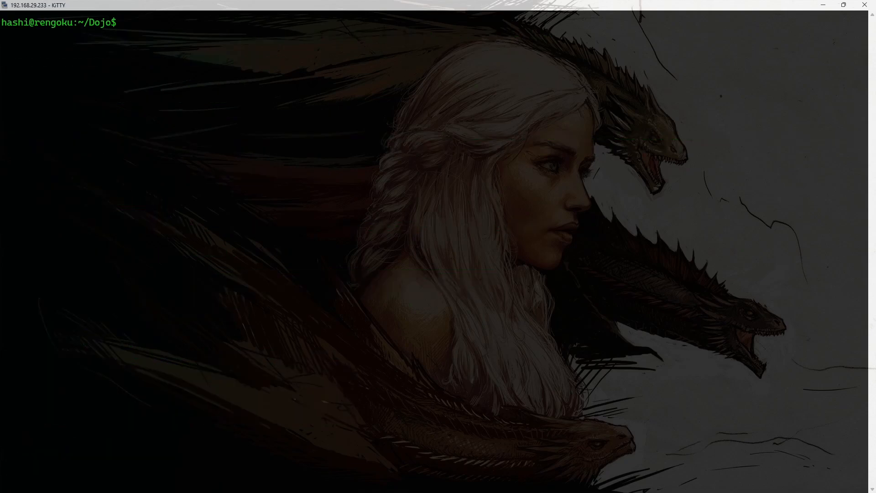
Step: Sign jack_and_jill.txt with rsa.pri via the gem engine, sha256, output jack_and_jill.txt.sig2
type("openssl")
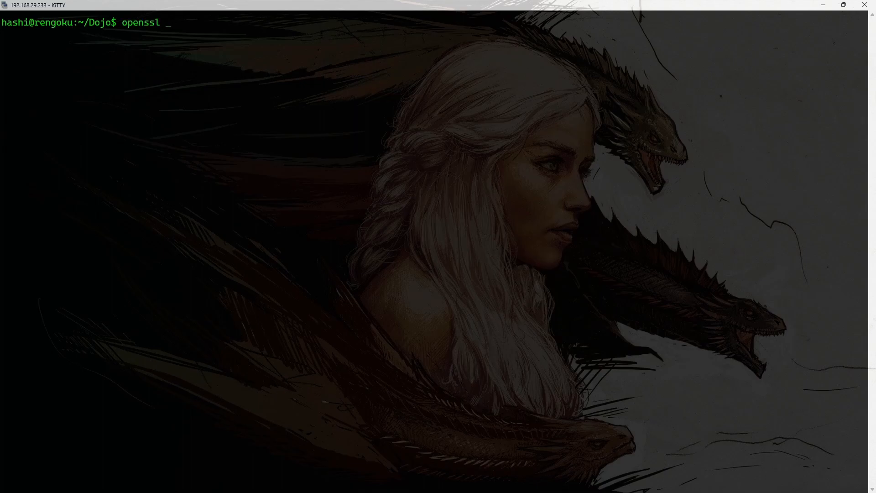
type("dgst")
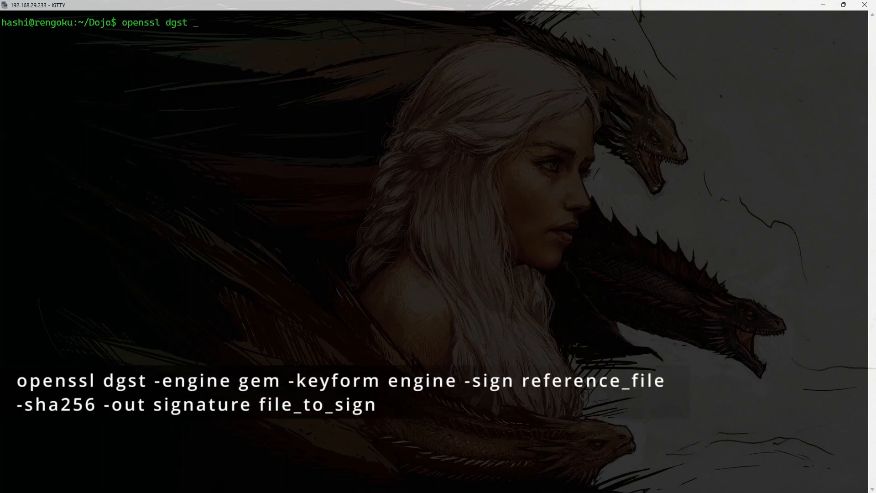
type("-engine g")
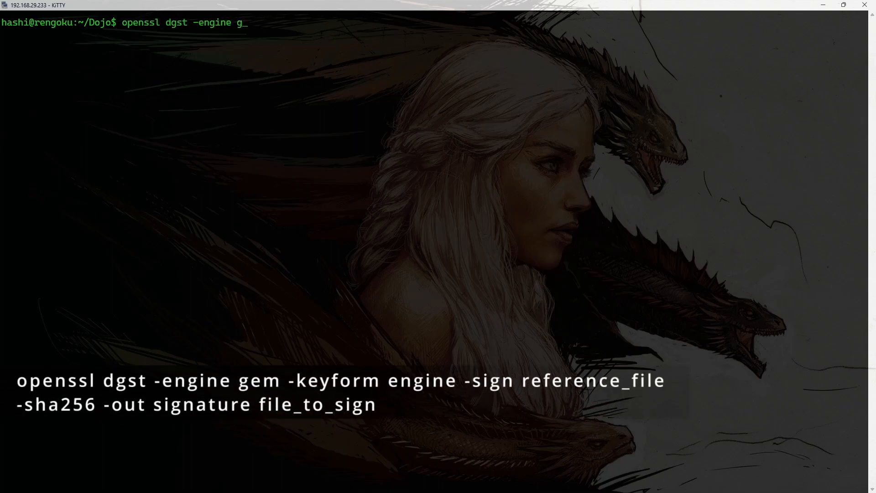
type("em")
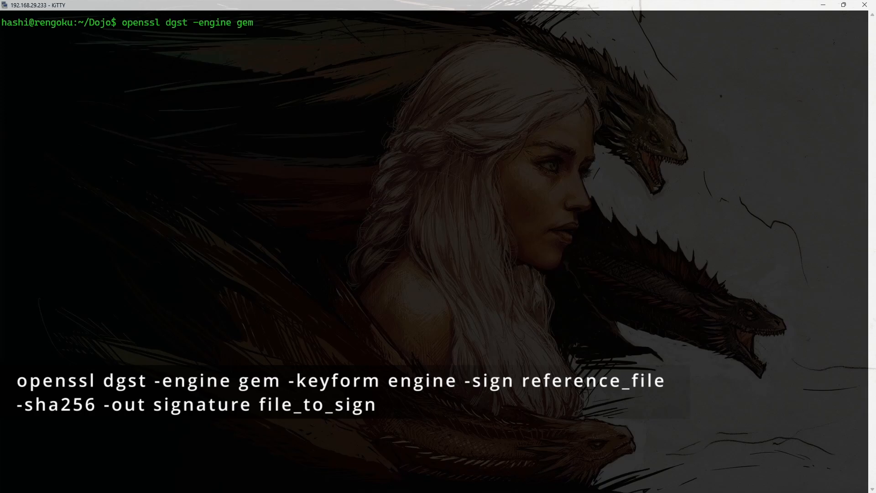
type("-keyform engin")
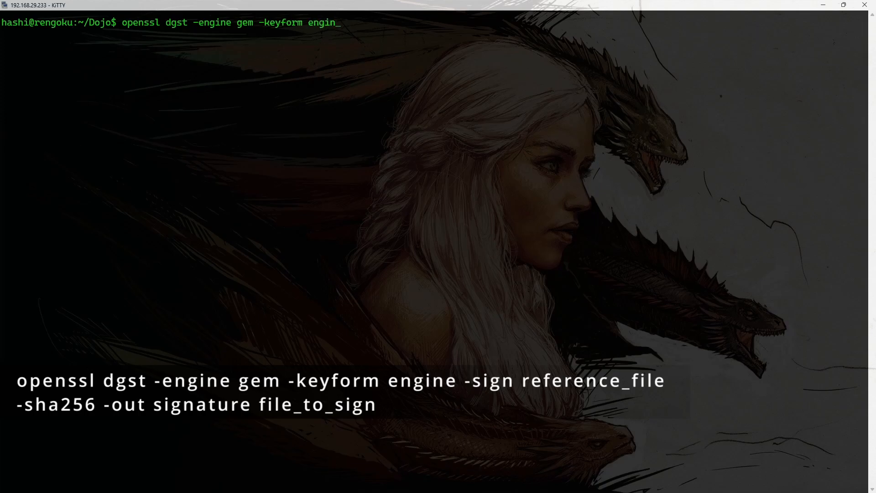
type("e -sign")
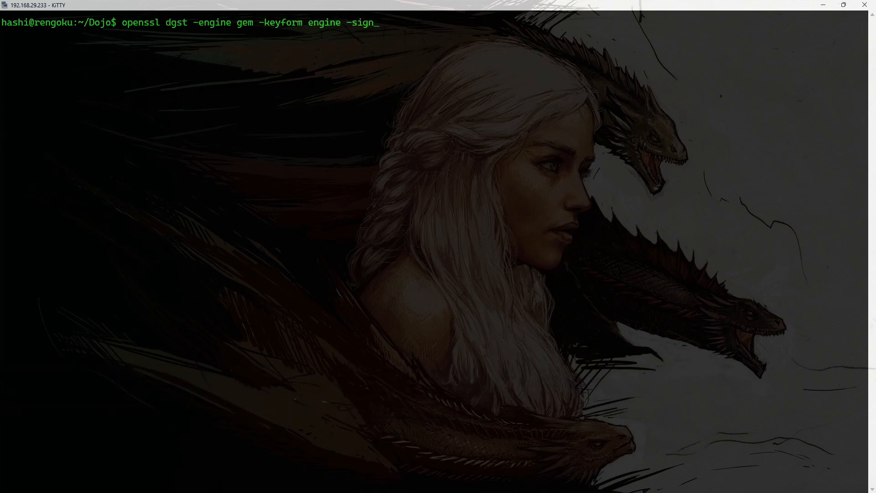
type("rsa.pri")
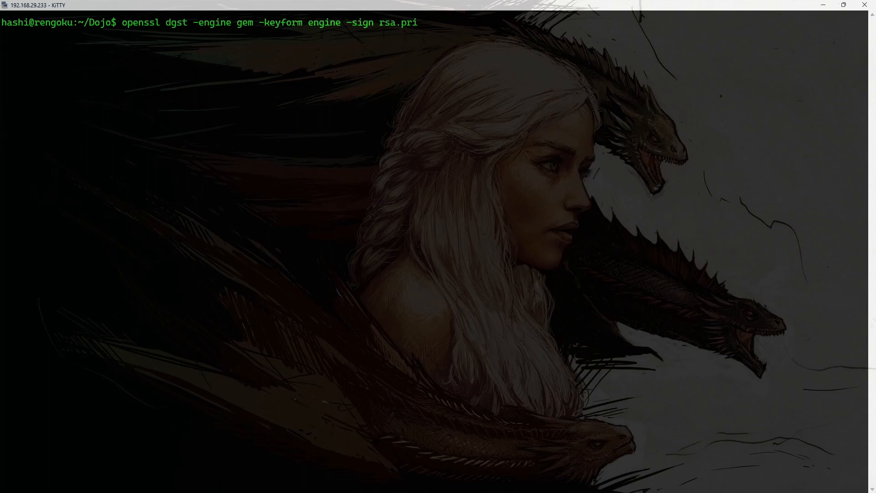
type("\" \"")
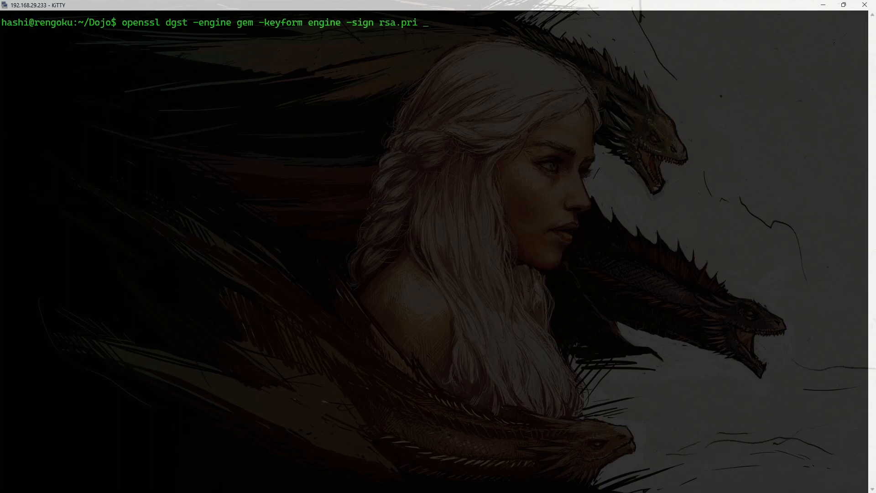
type("-sha256")
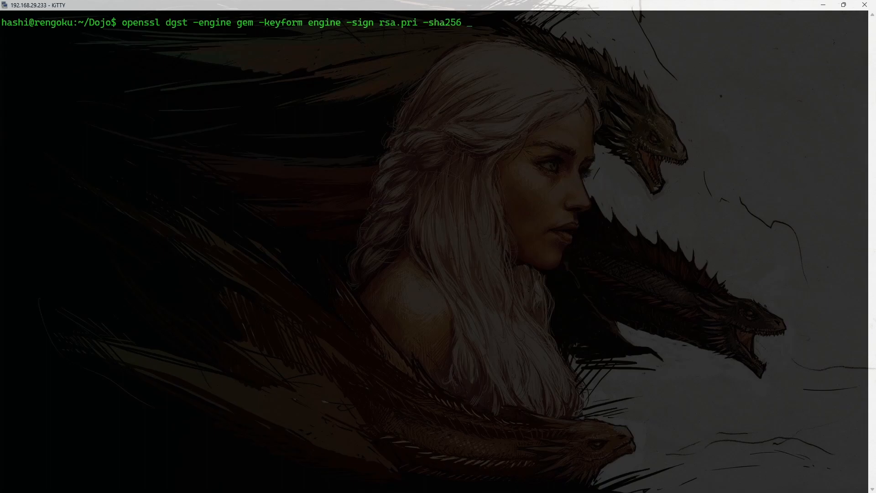
type("-out")
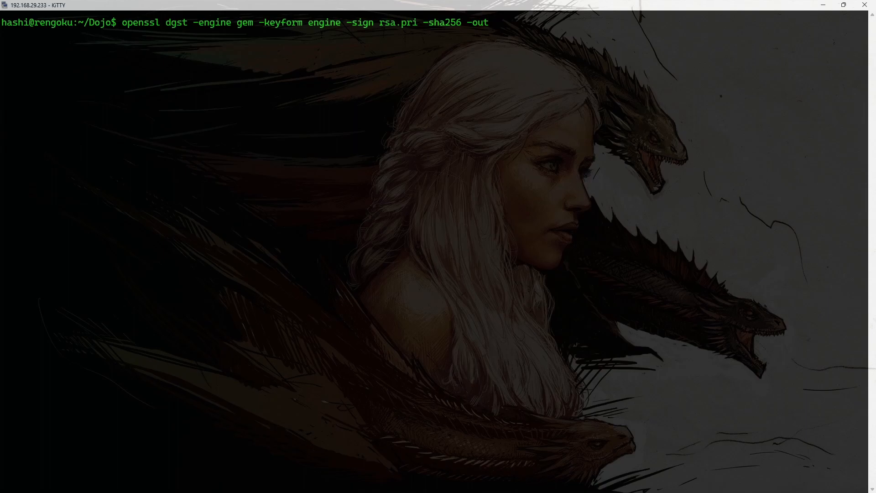
type("jack_and_jill.txt")
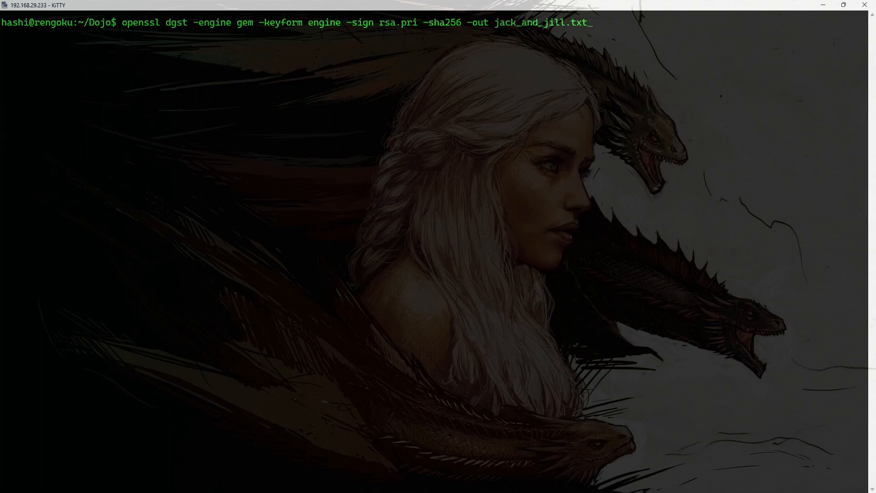
type(".sig")
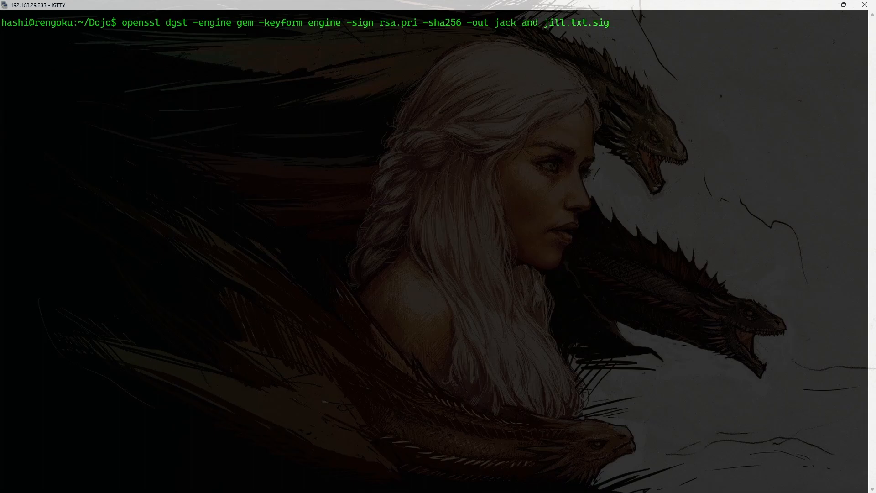
type("2")
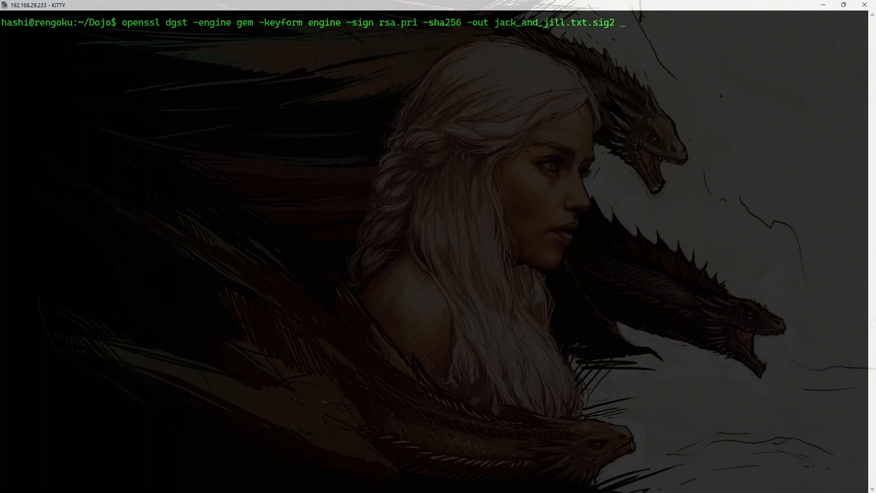
type("jack_and_ji")
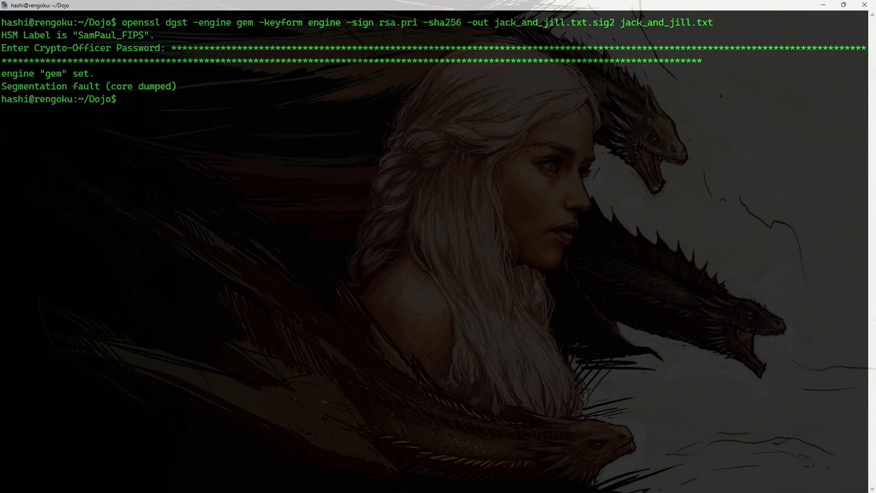
Step: List the directory with ll and highlight the new 256-byte jack_and_jill.txt.sig2
type("ll")
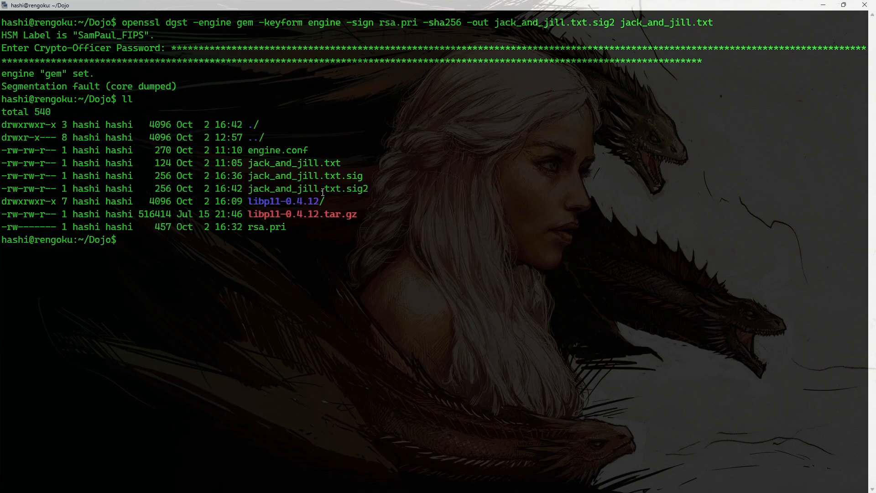
double_click(307, 188)
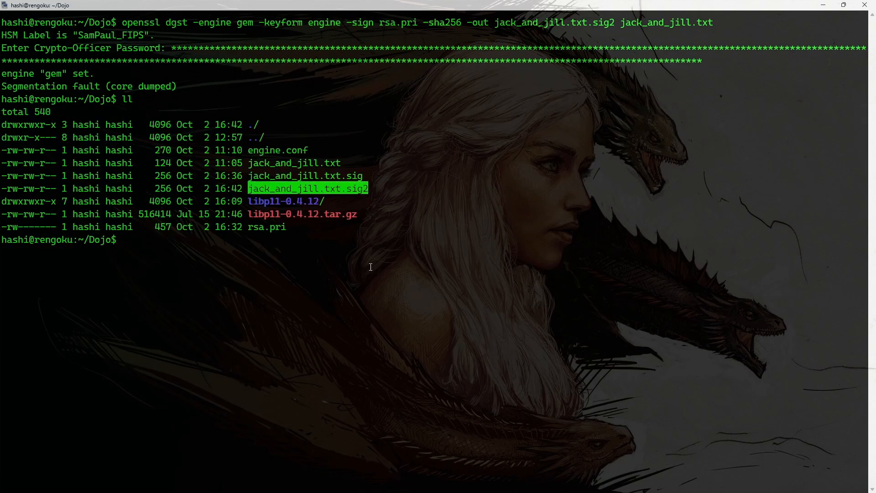